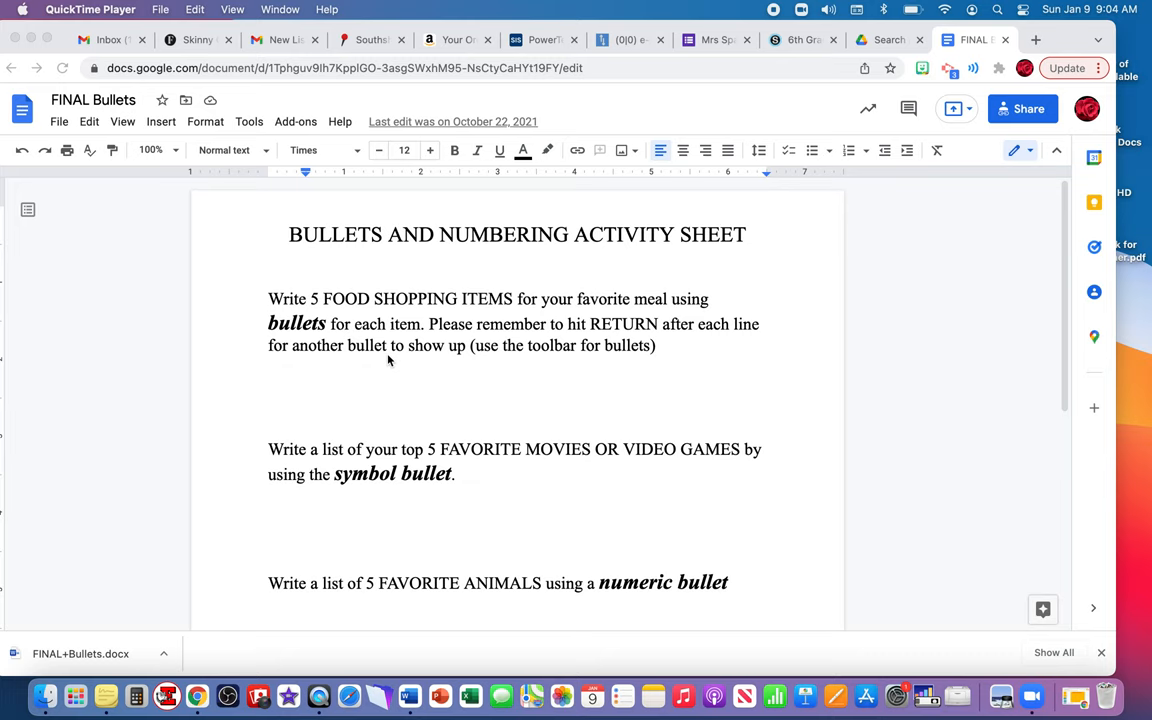
mouse_move(296, 312)
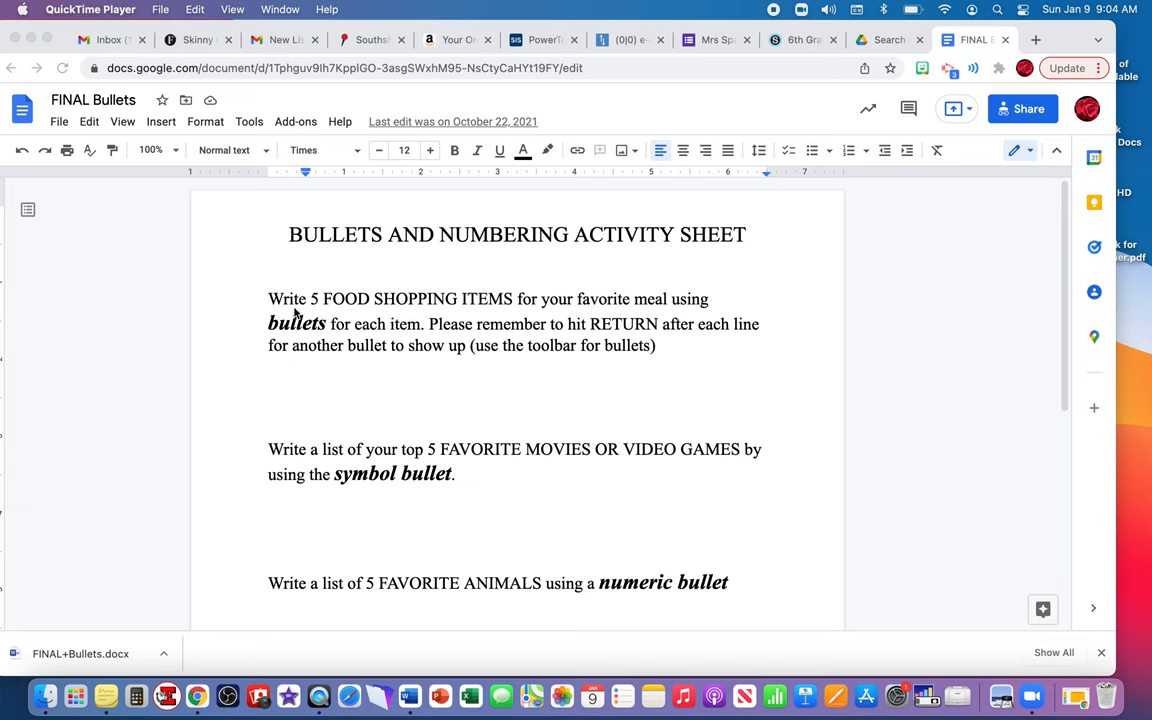
mouse_move(332, 318)
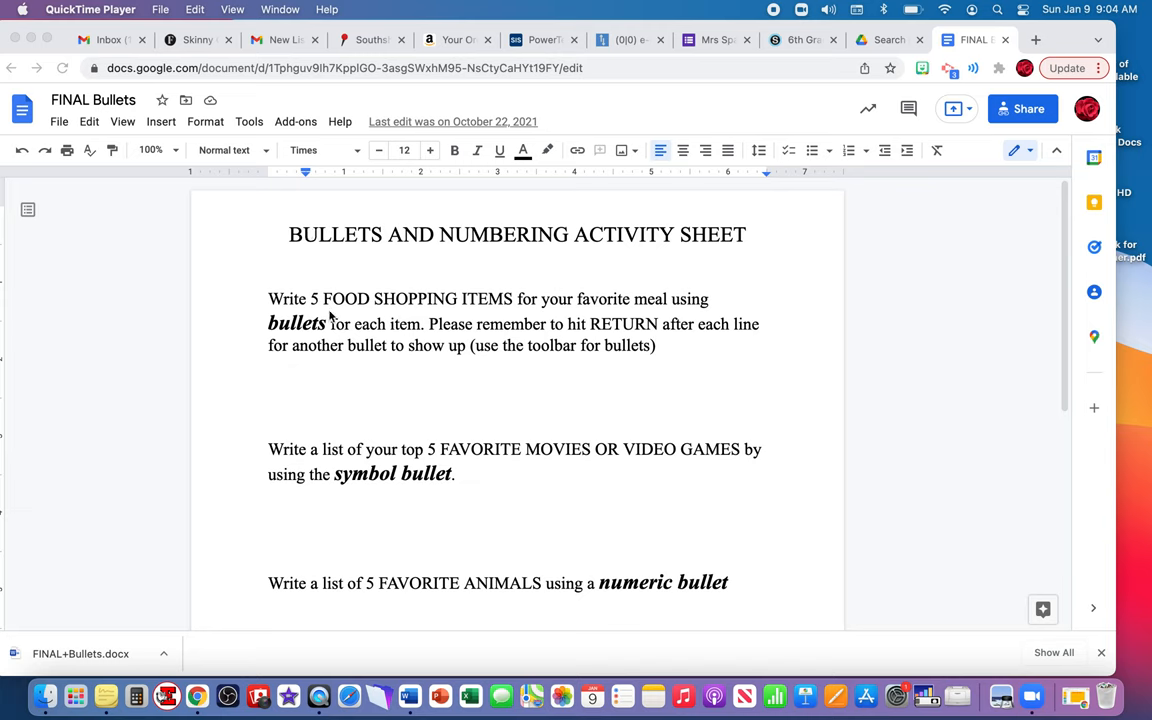
mouse_move(564, 316)
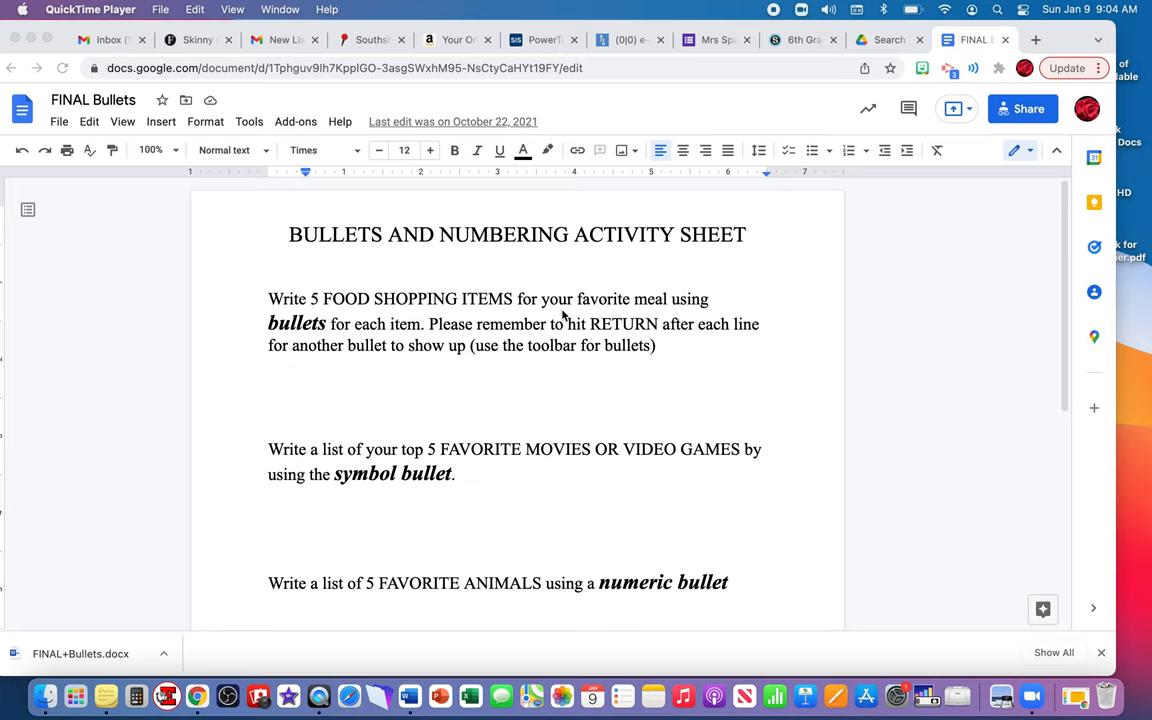
mouse_move(350, 336)
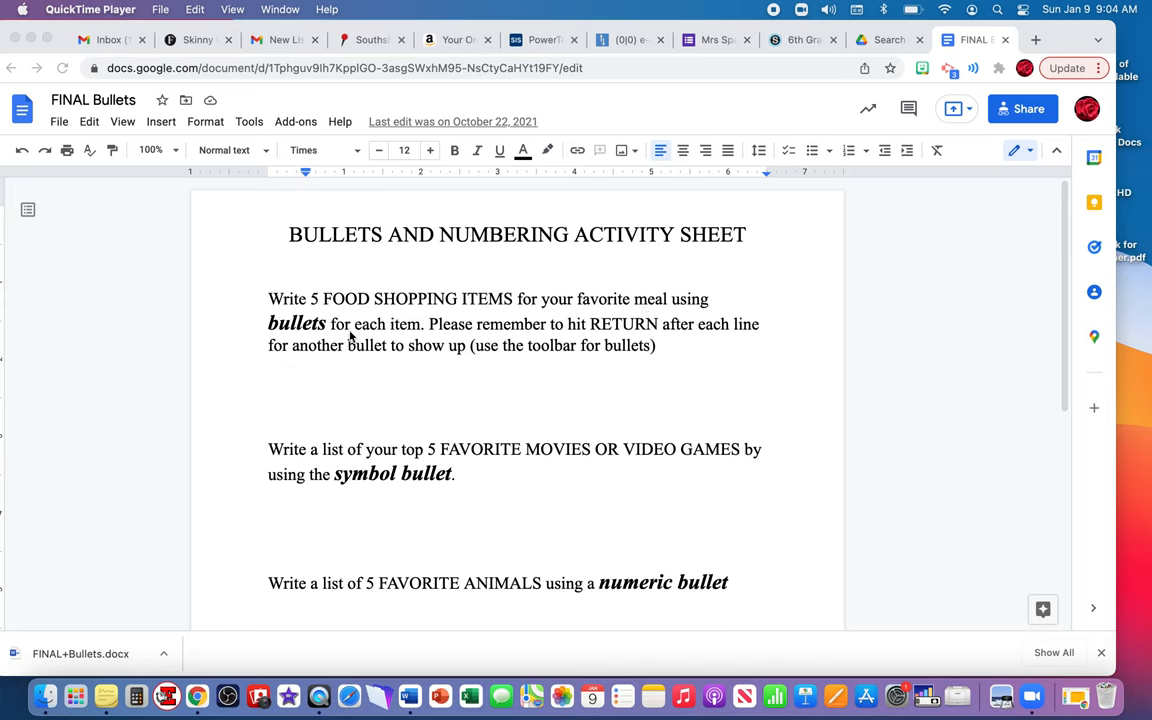
mouse_move(548, 344)
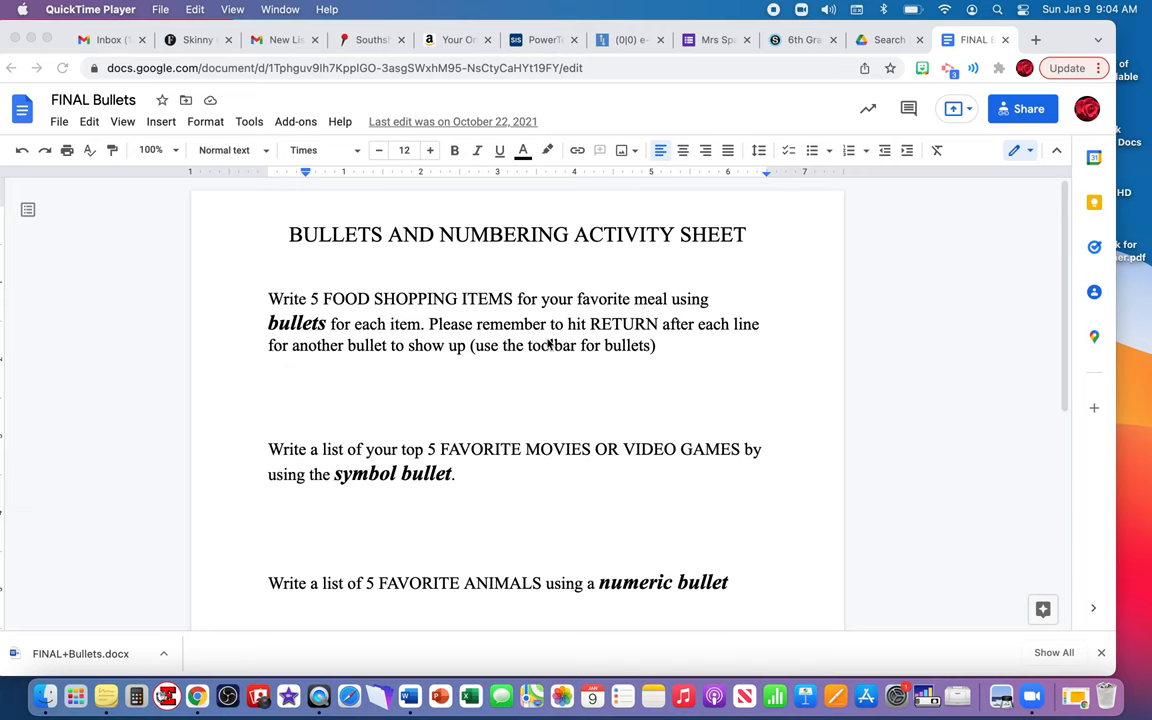
mouse_move(616, 344)
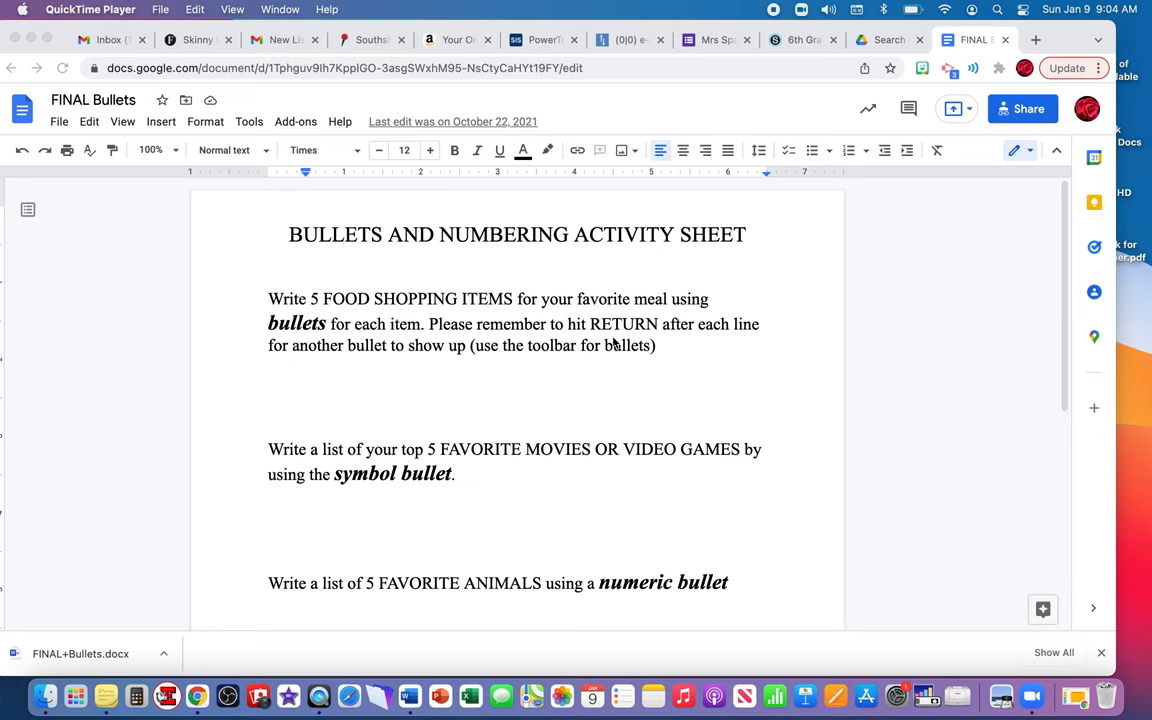
mouse_move(308, 356)
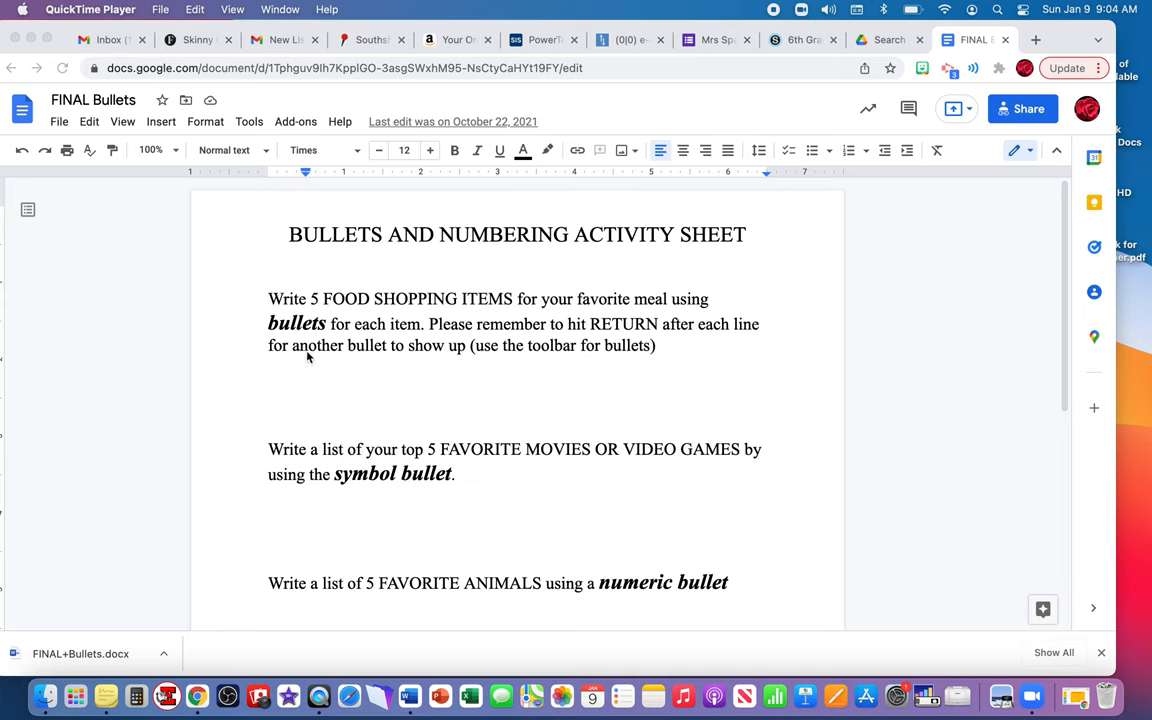
mouse_move(500, 356)
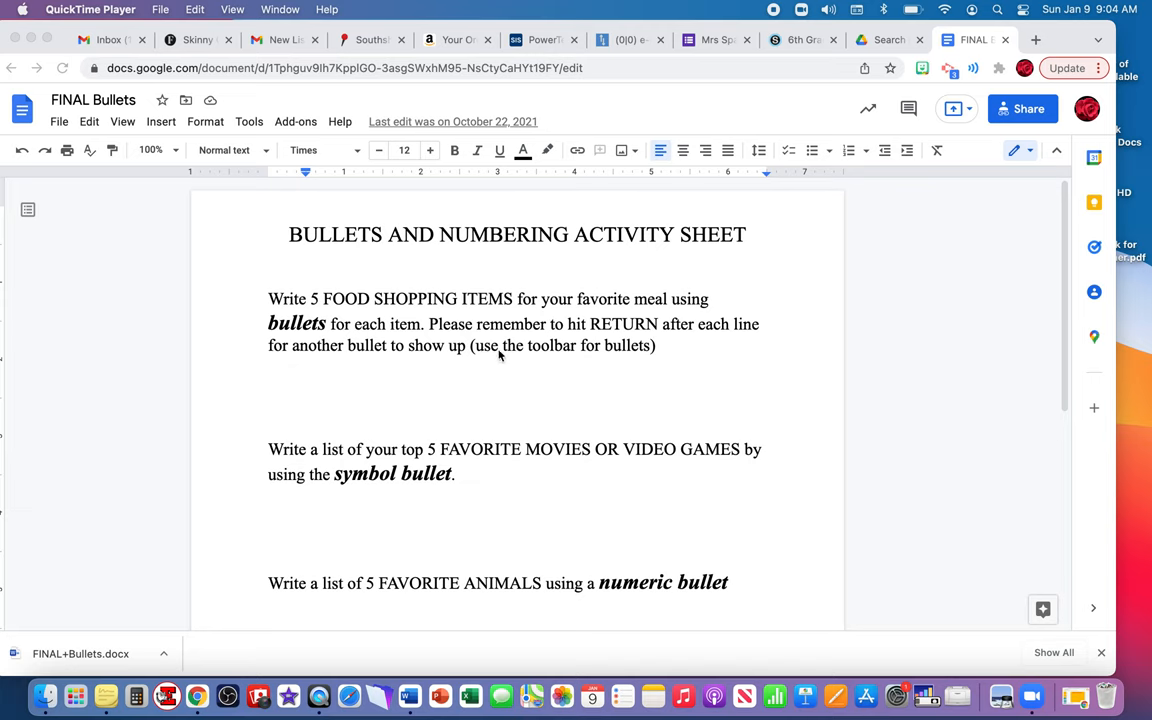
mouse_move(518, 352)
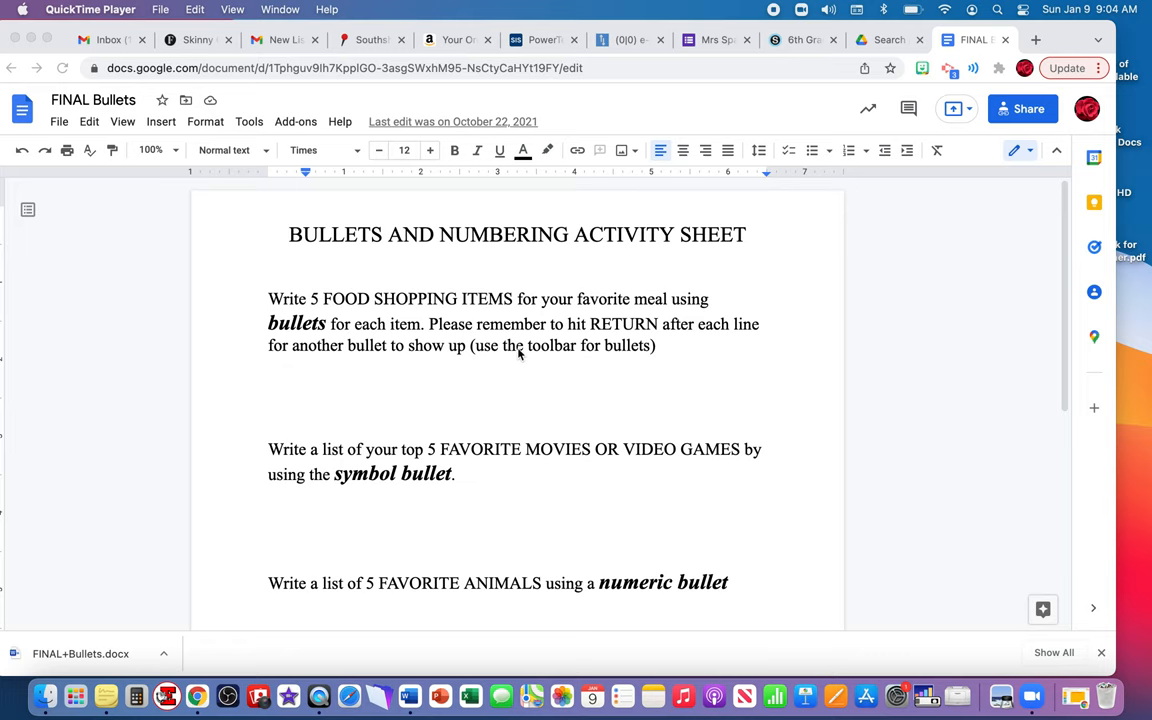
mouse_move(620, 256)
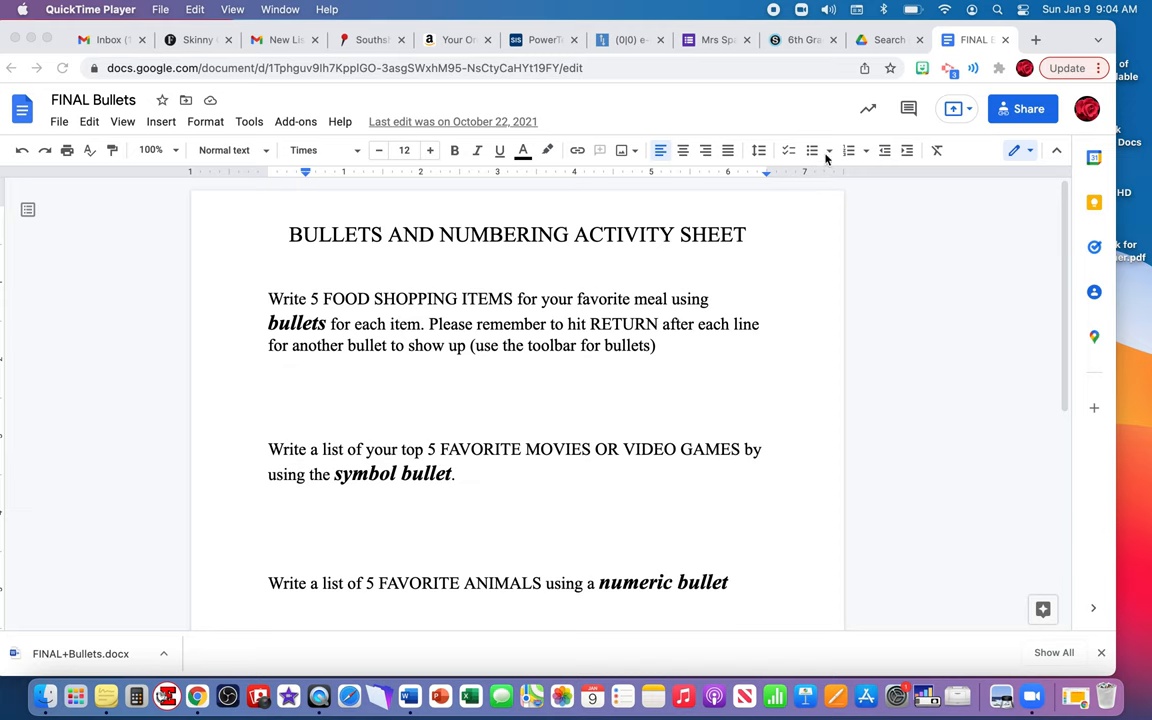
mouse_move(1068, 158)
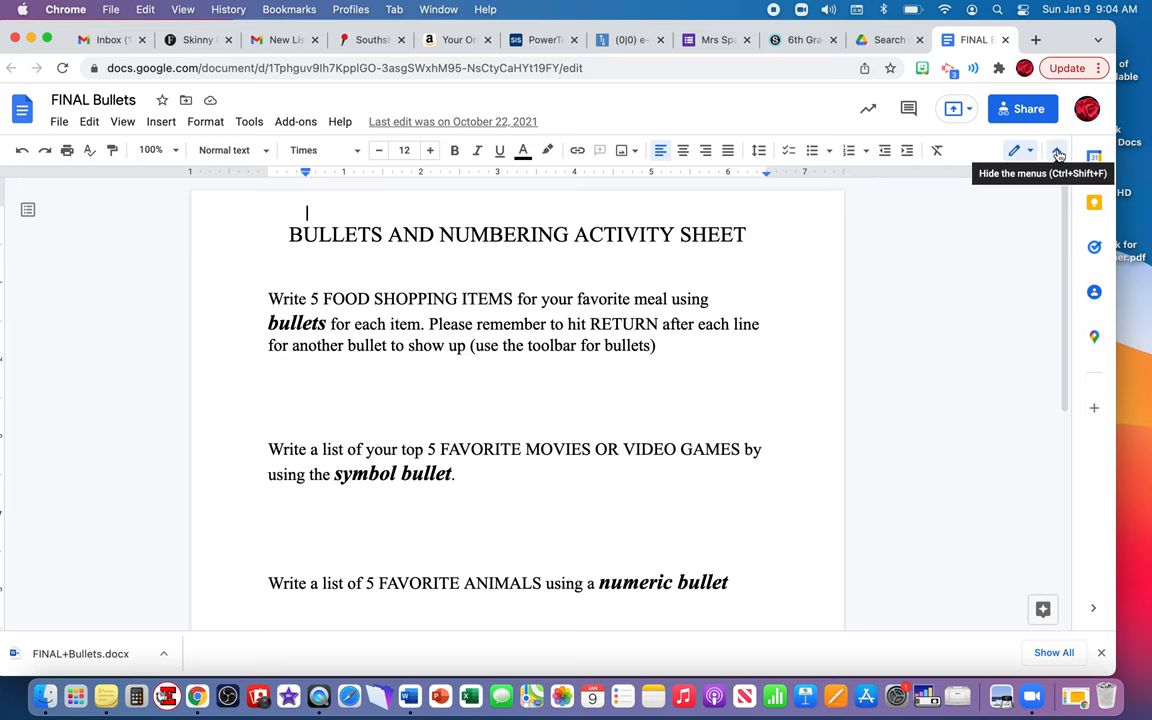
- Toggle the compact editing view and preview the bullet style choices above the food line
click(1056, 152)
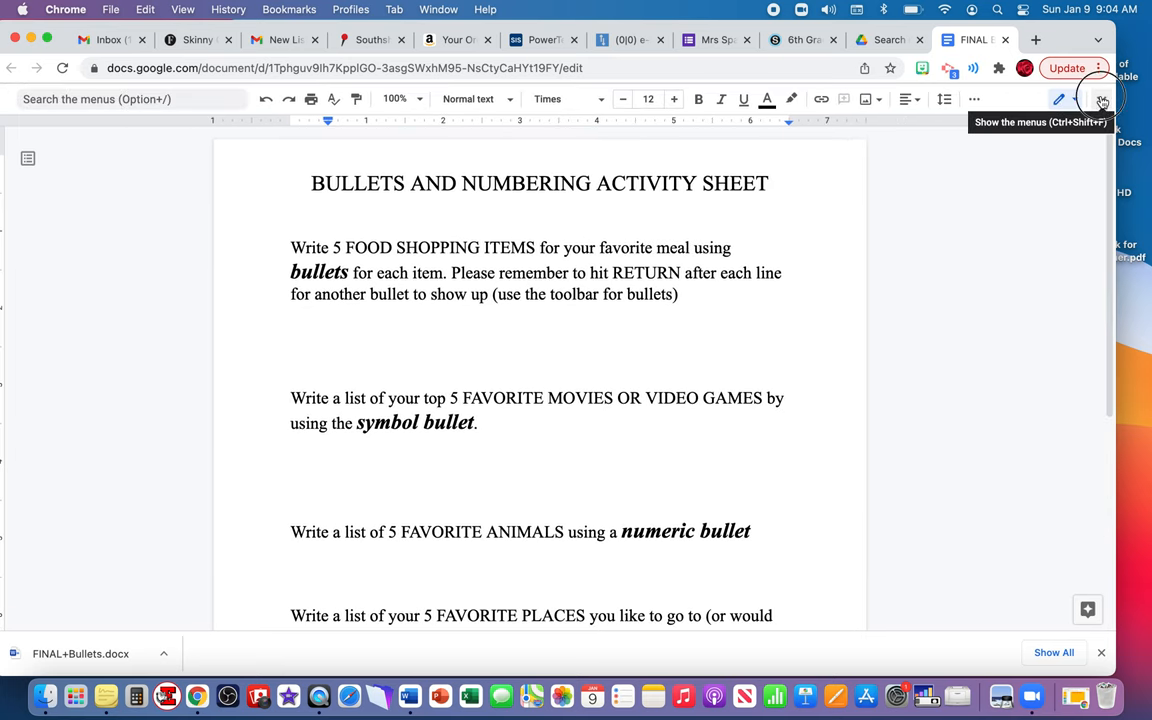
click(1100, 100)
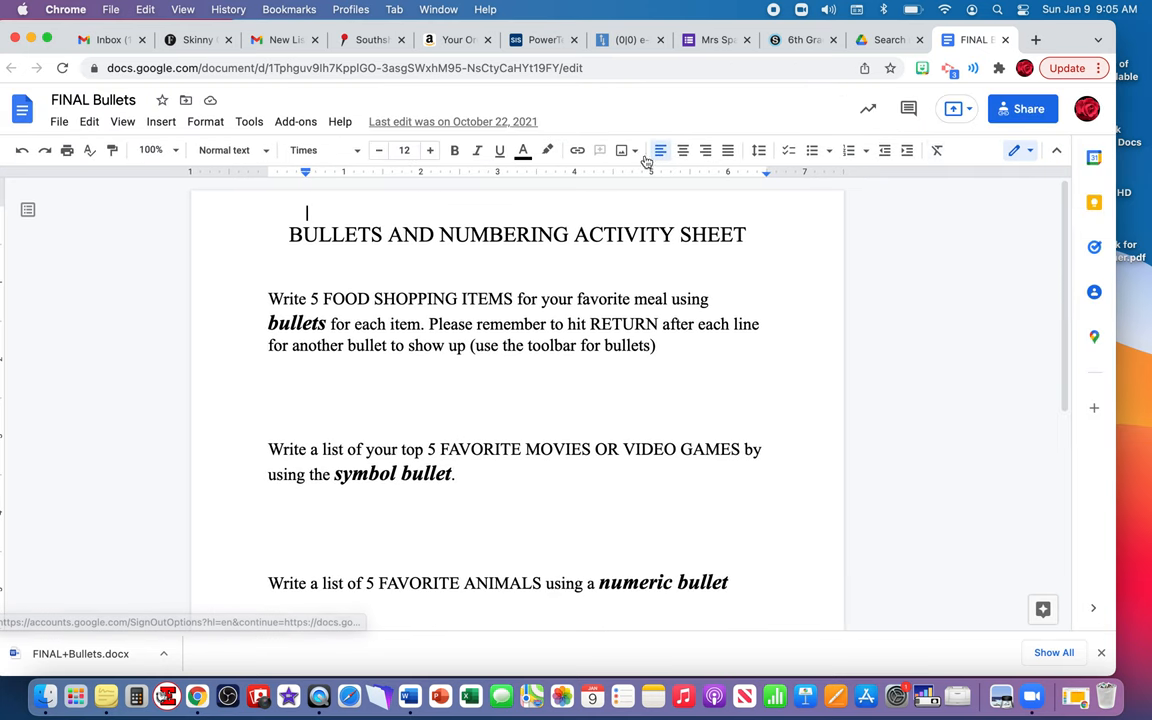
mouse_move(812, 150)
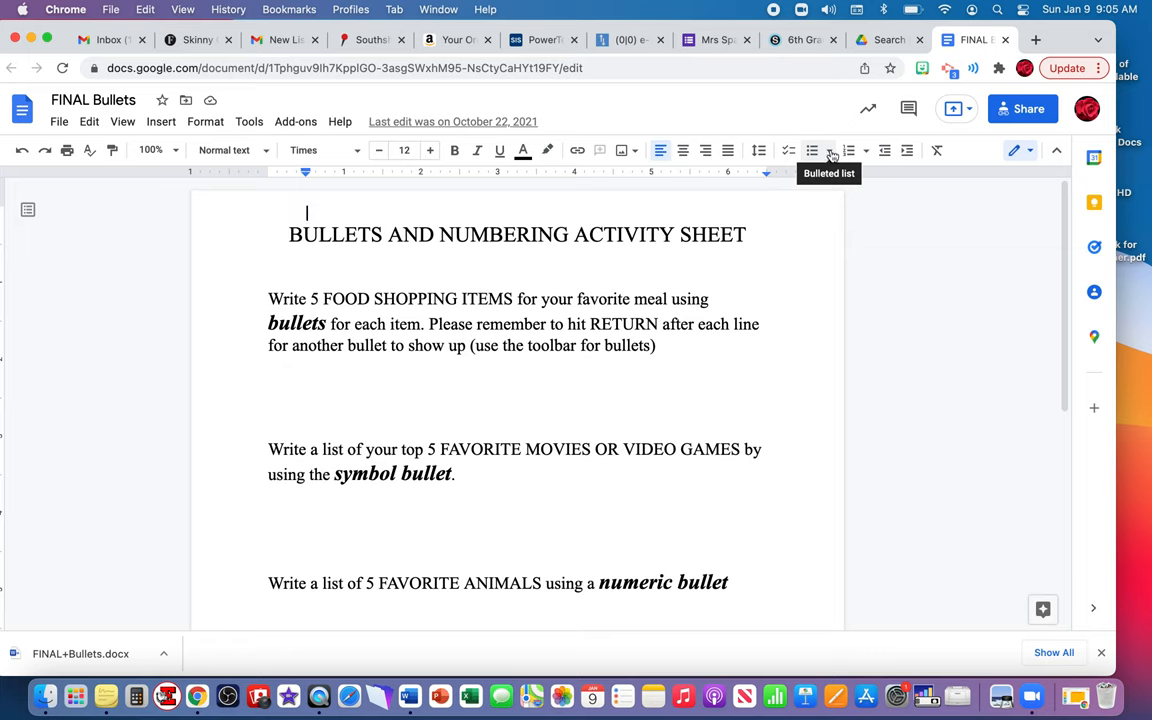
click(832, 150)
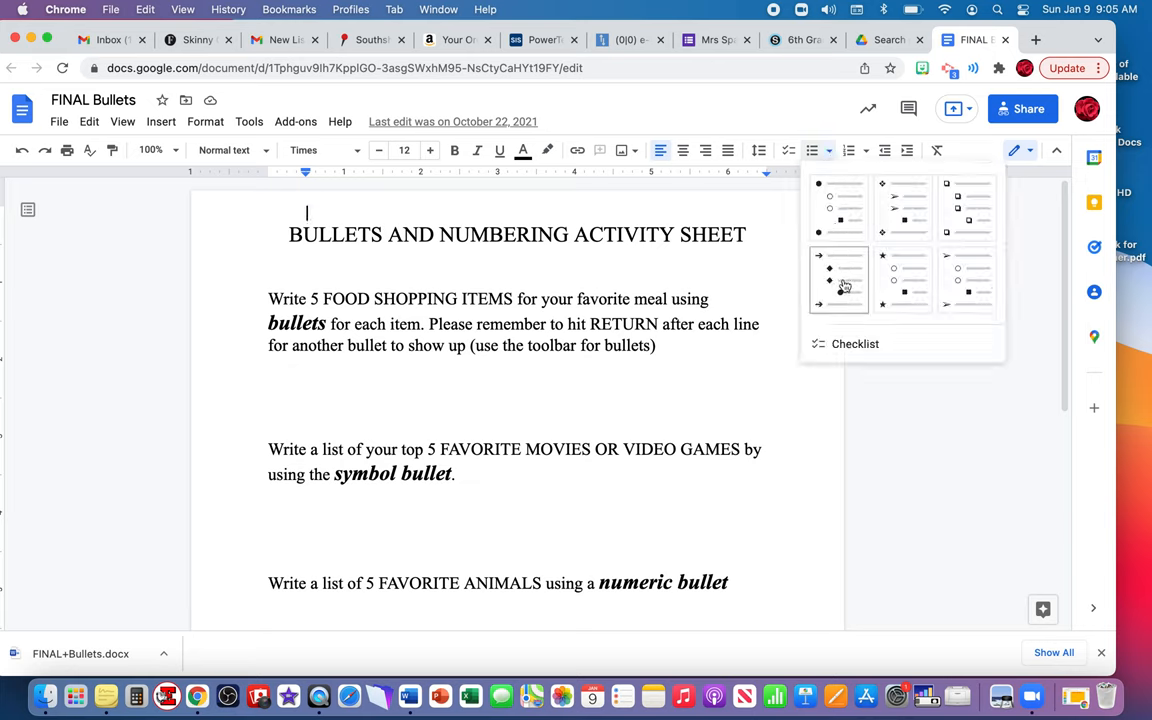
click(838, 278)
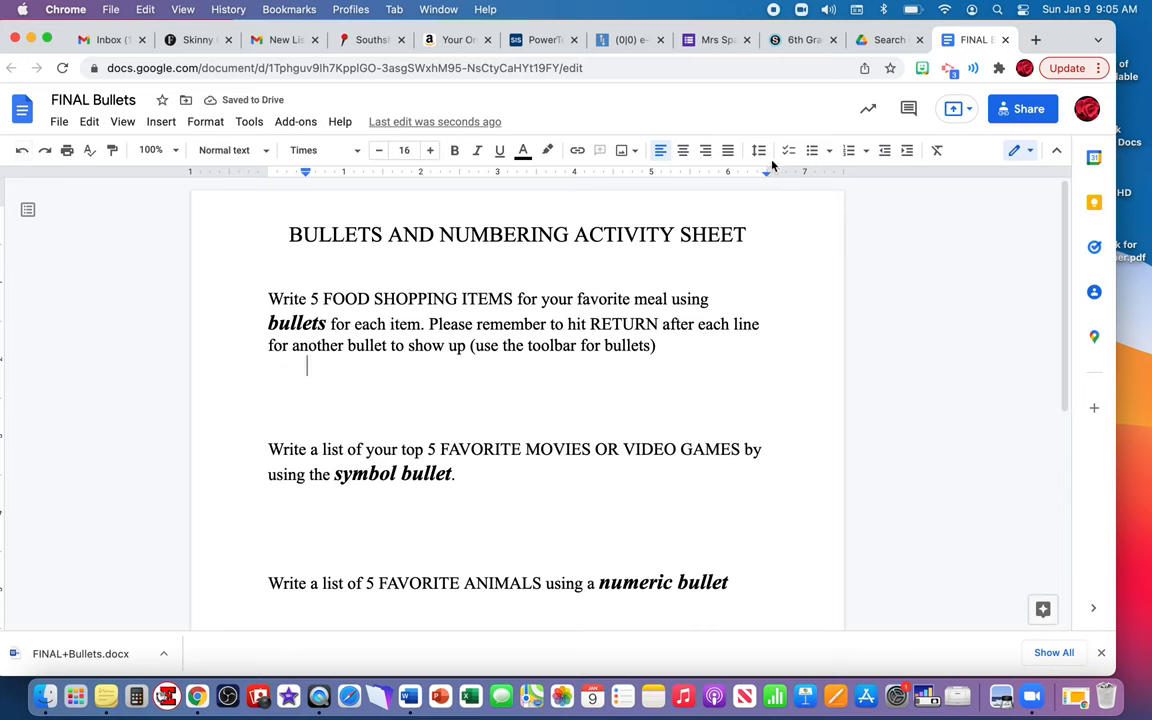
mouse_move(812, 150)
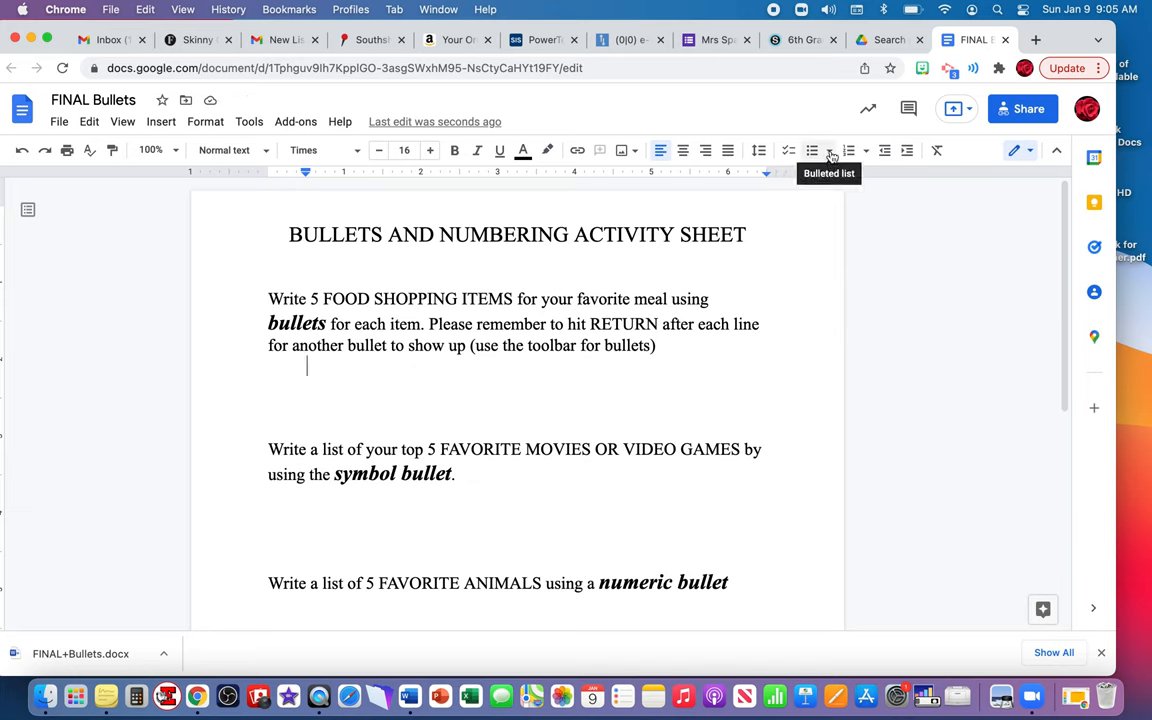
- Start a star-bulleted food list with Lasagne noodles, Sauce and Meat
click(828, 150)
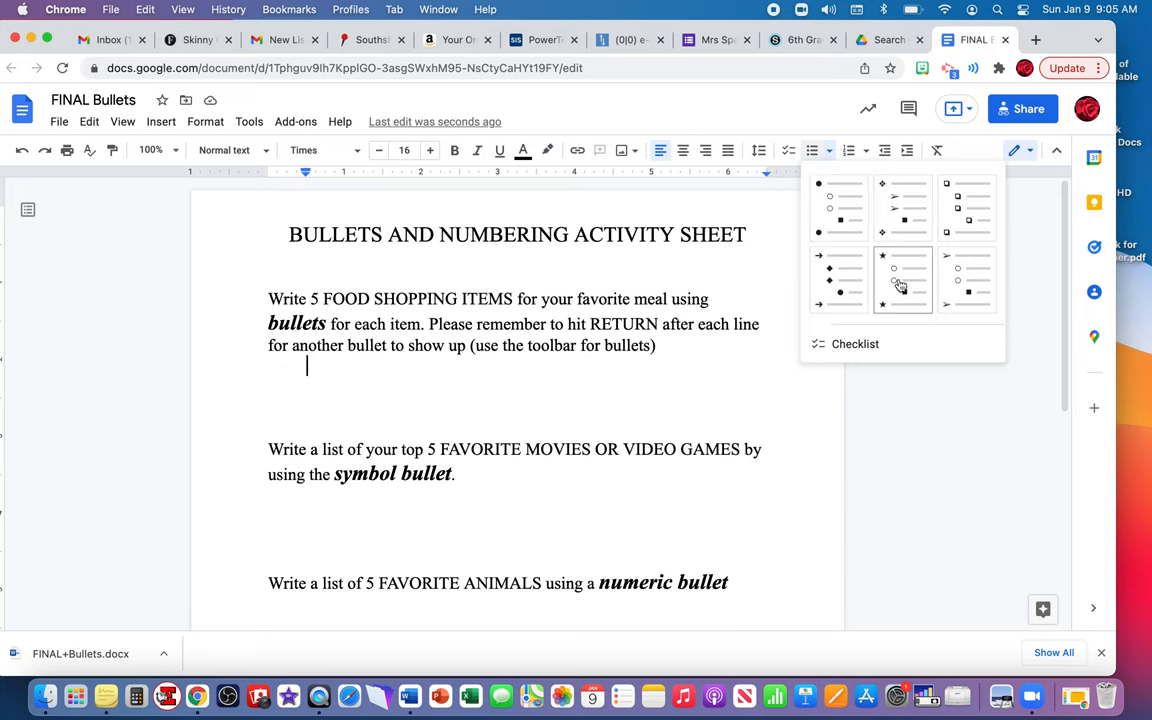
click(900, 280)
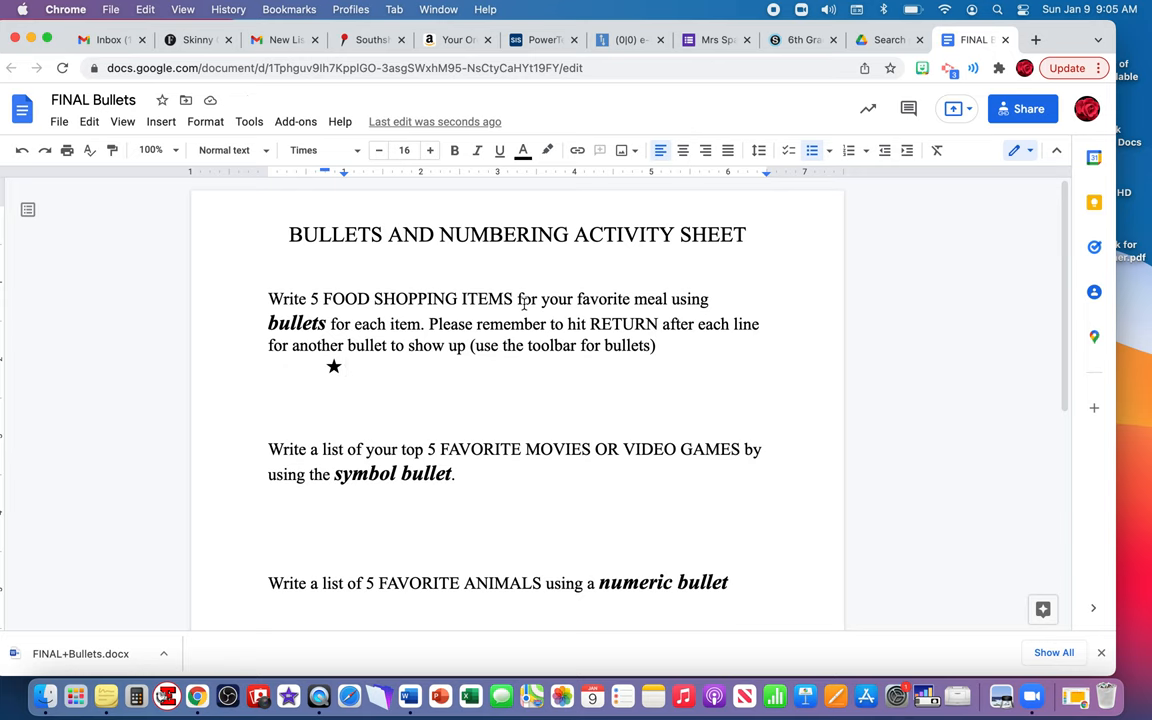
text(Las)
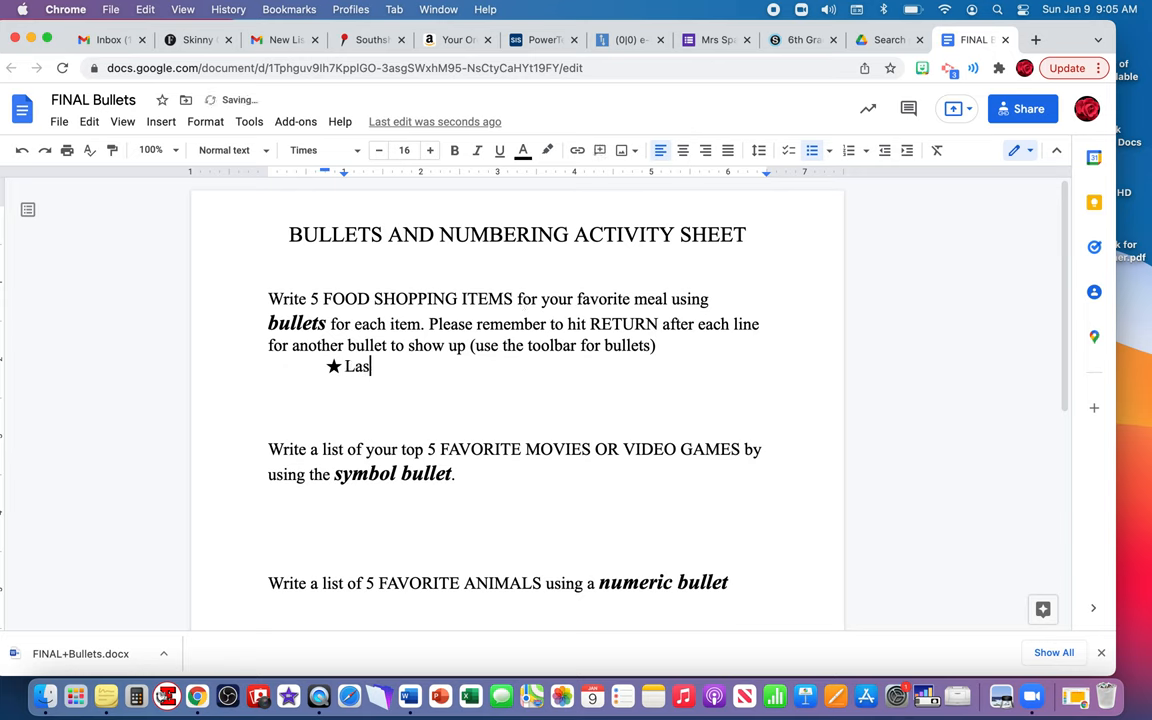
text(agne noodles)
text(Sauce)
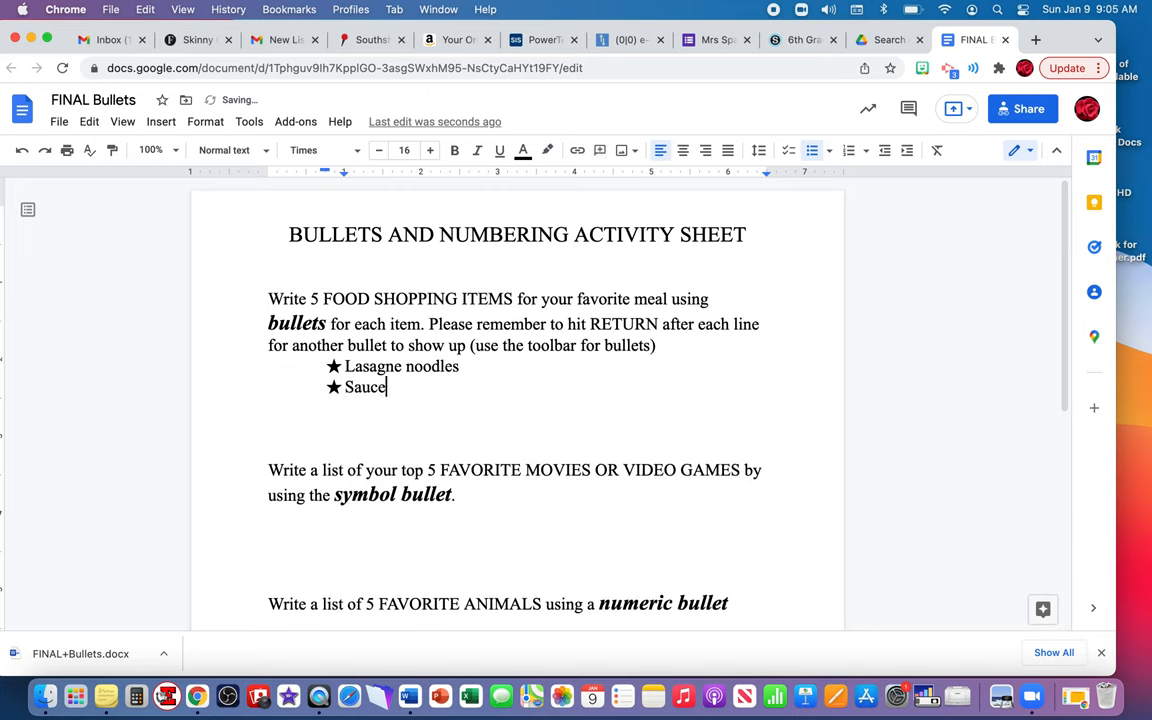
text(Meat)
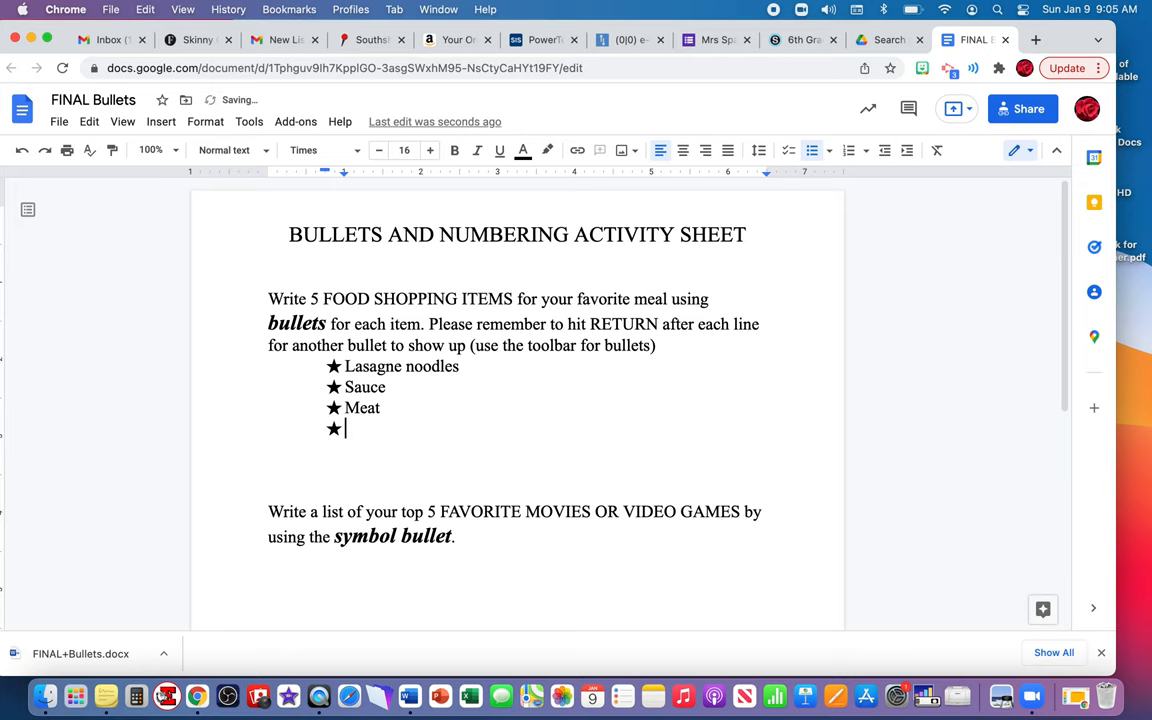
- Add Riccota Cheese and bread as the last two star bullets
text(Ric)
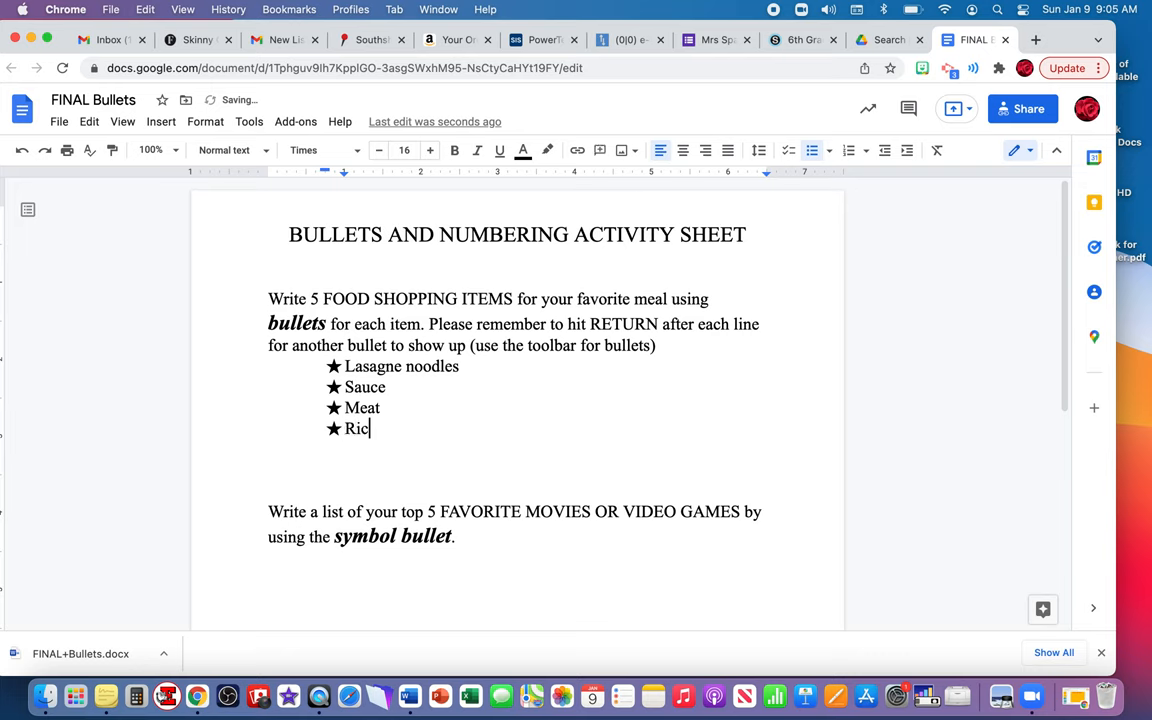
text(cota Cheese)
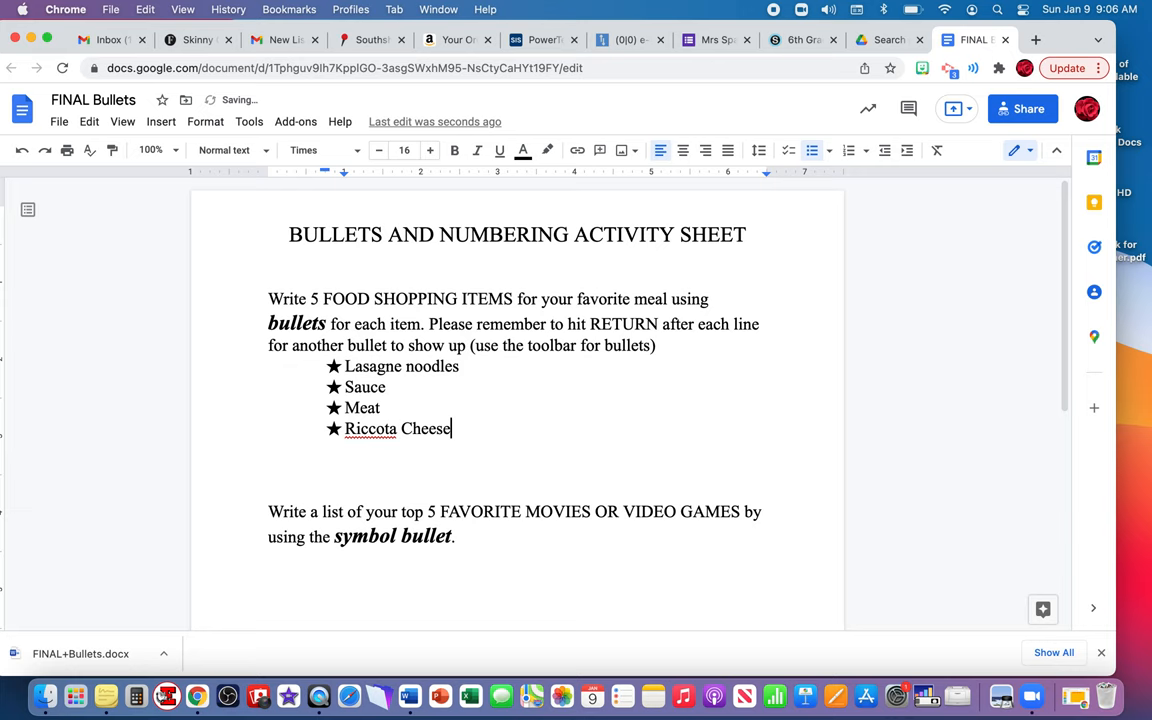
key(Return)
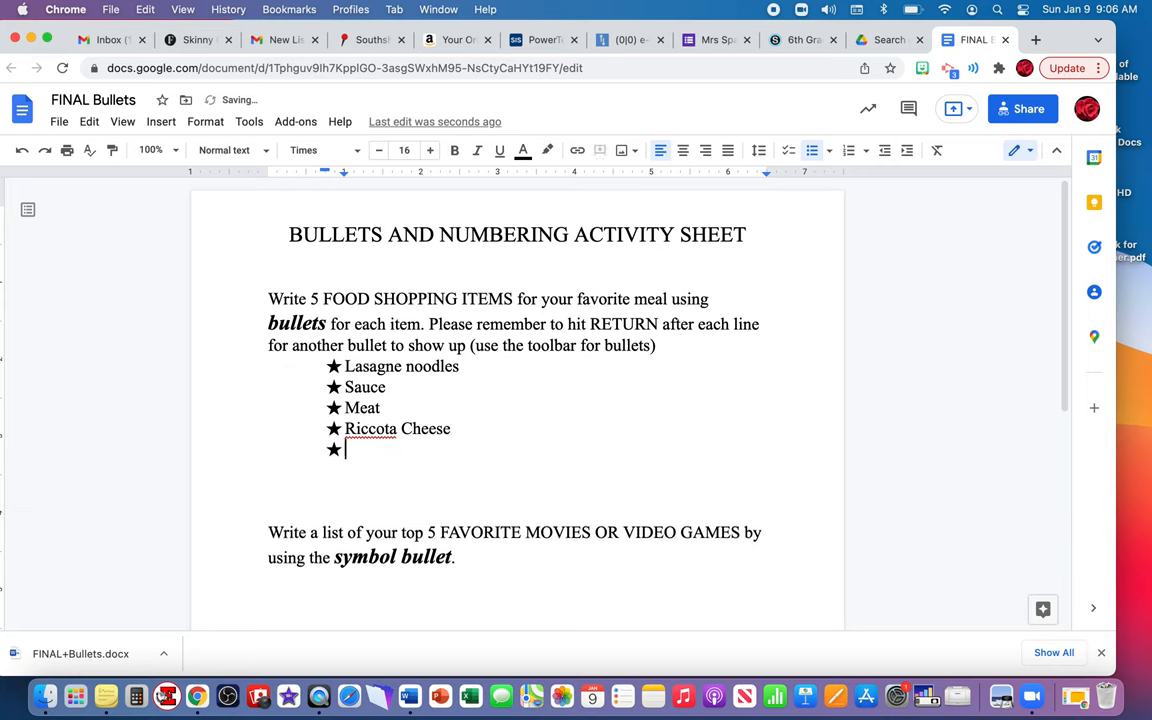
text(bread)
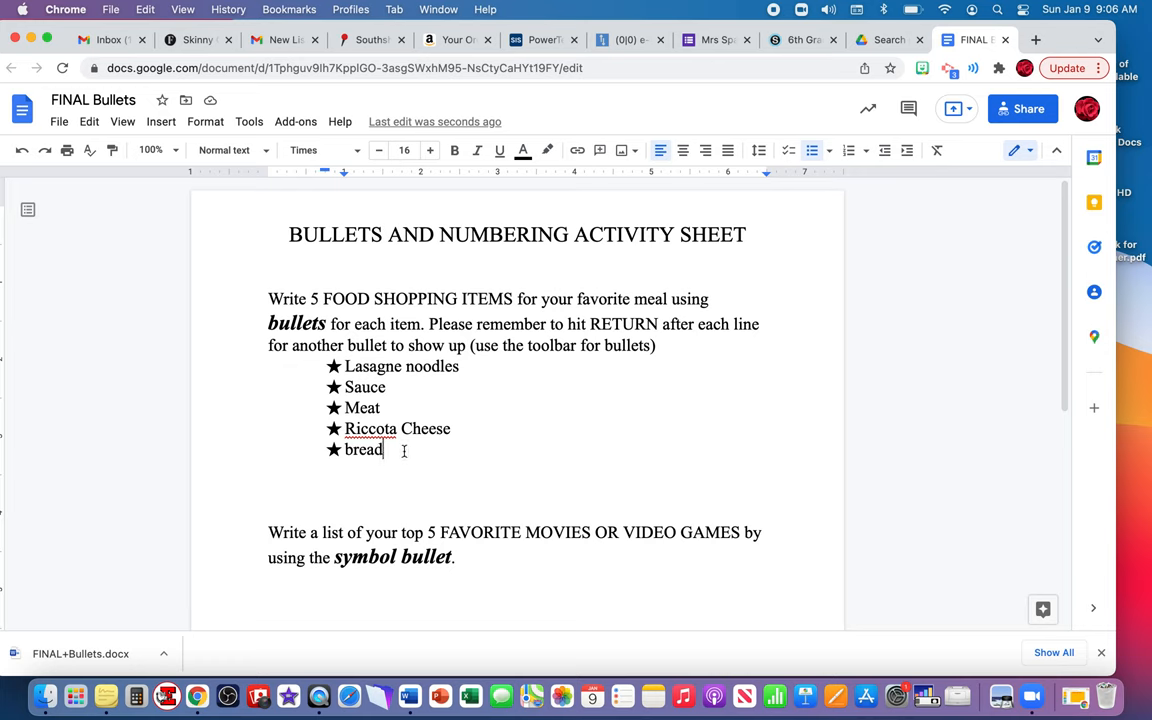
- Bring up spelling suggestions for the misspelled word Riccota
right_click(370, 428)
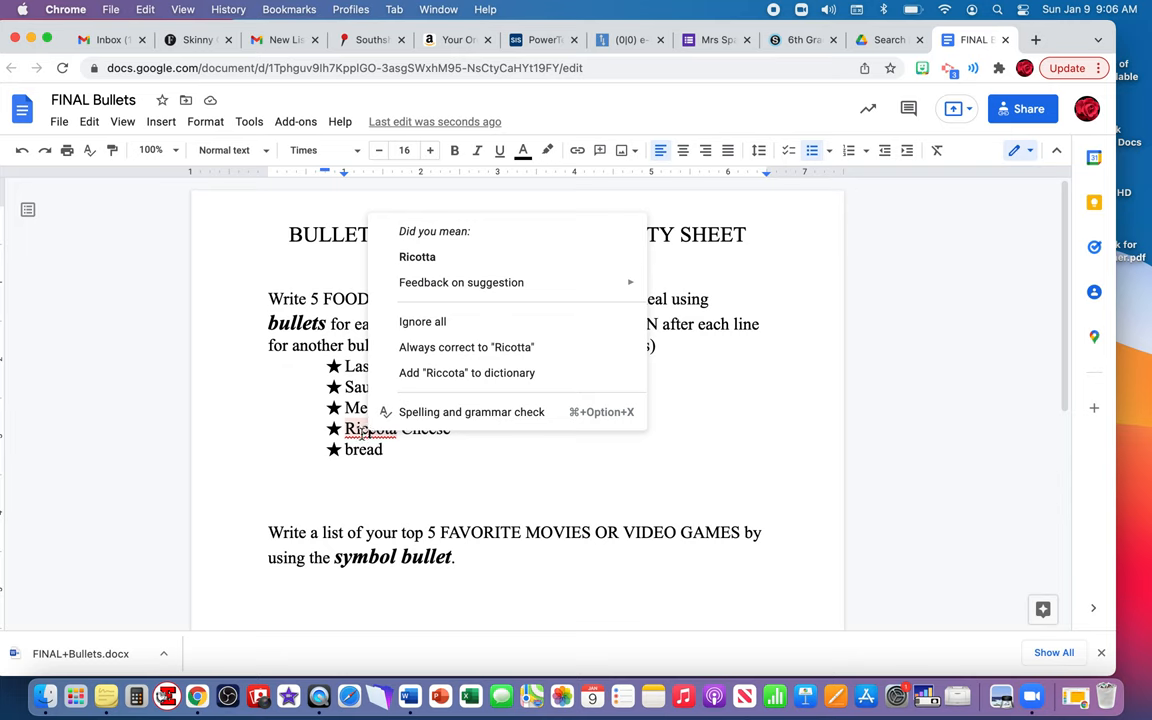
mouse_move(424, 236)
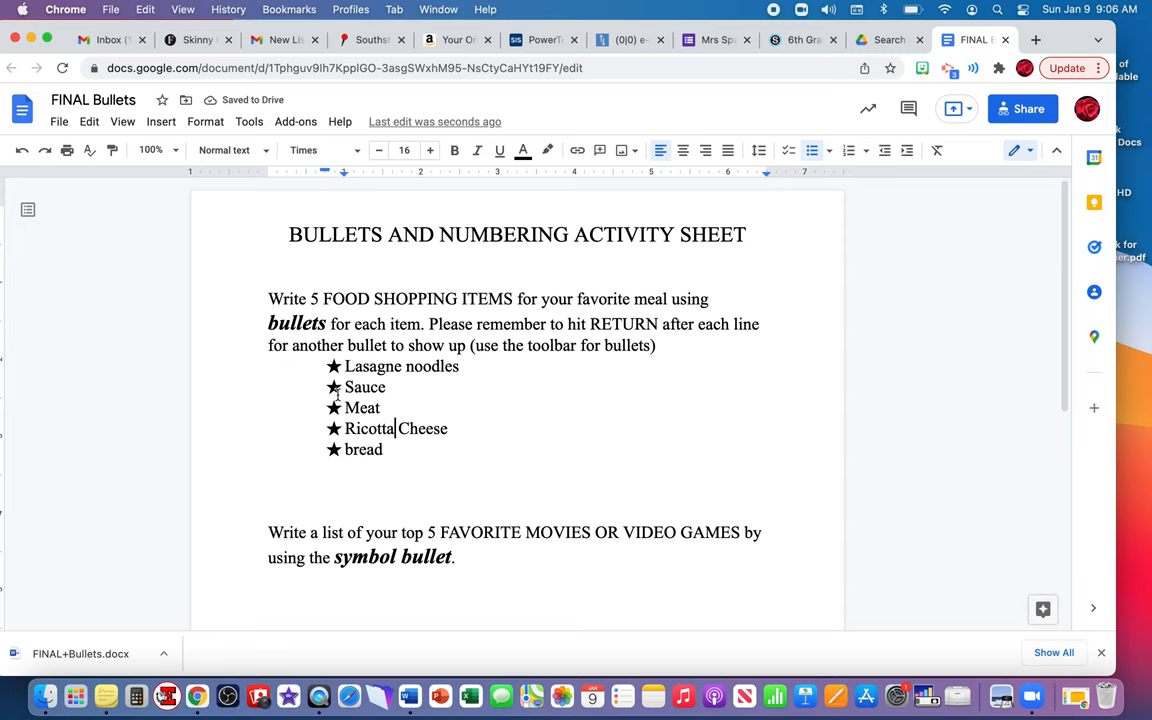
scroll(down, 3)
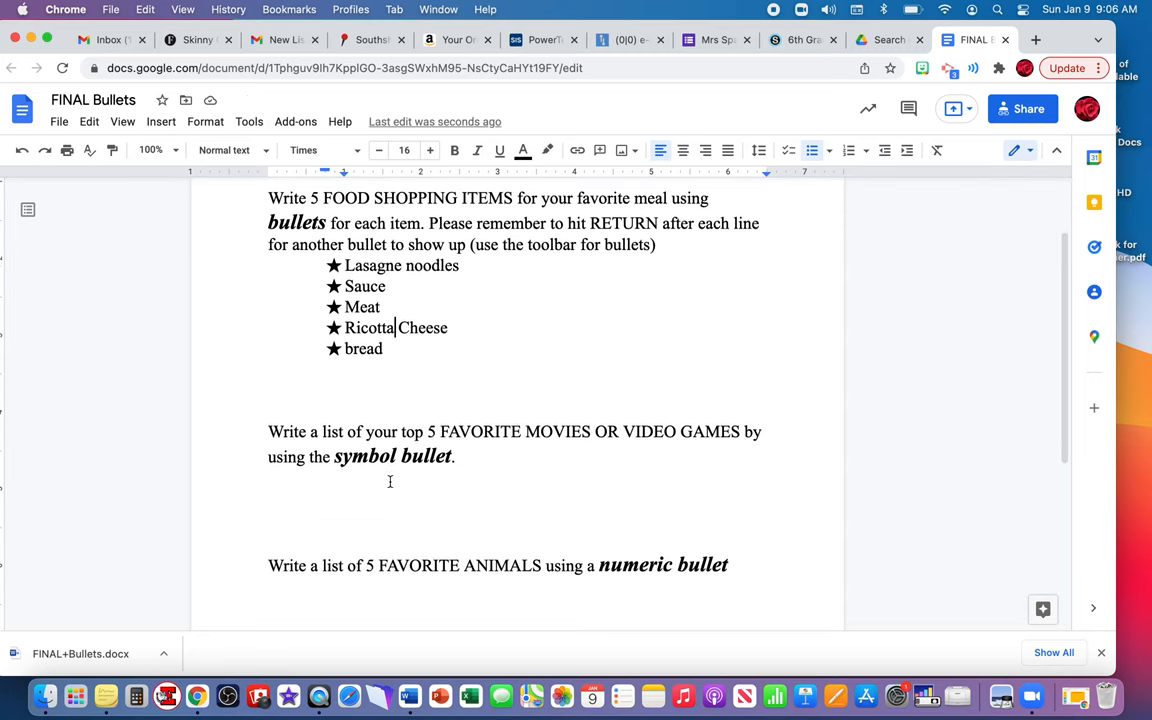
scroll(down, 3)
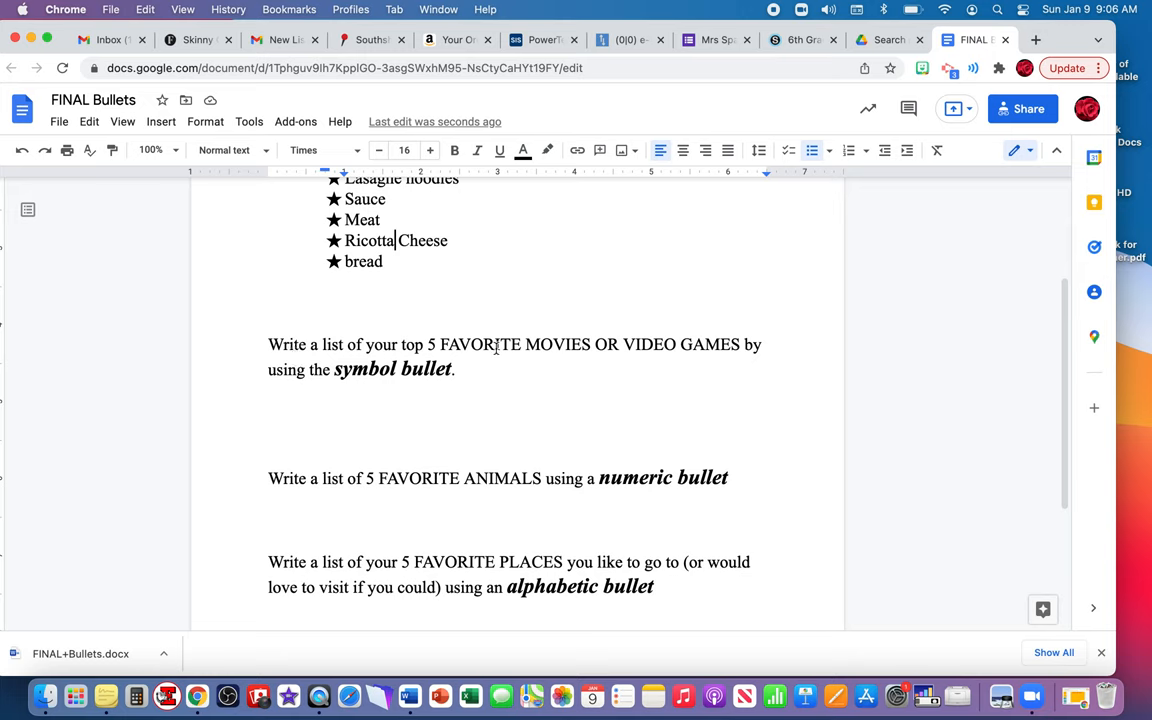
mouse_move(552, 326)
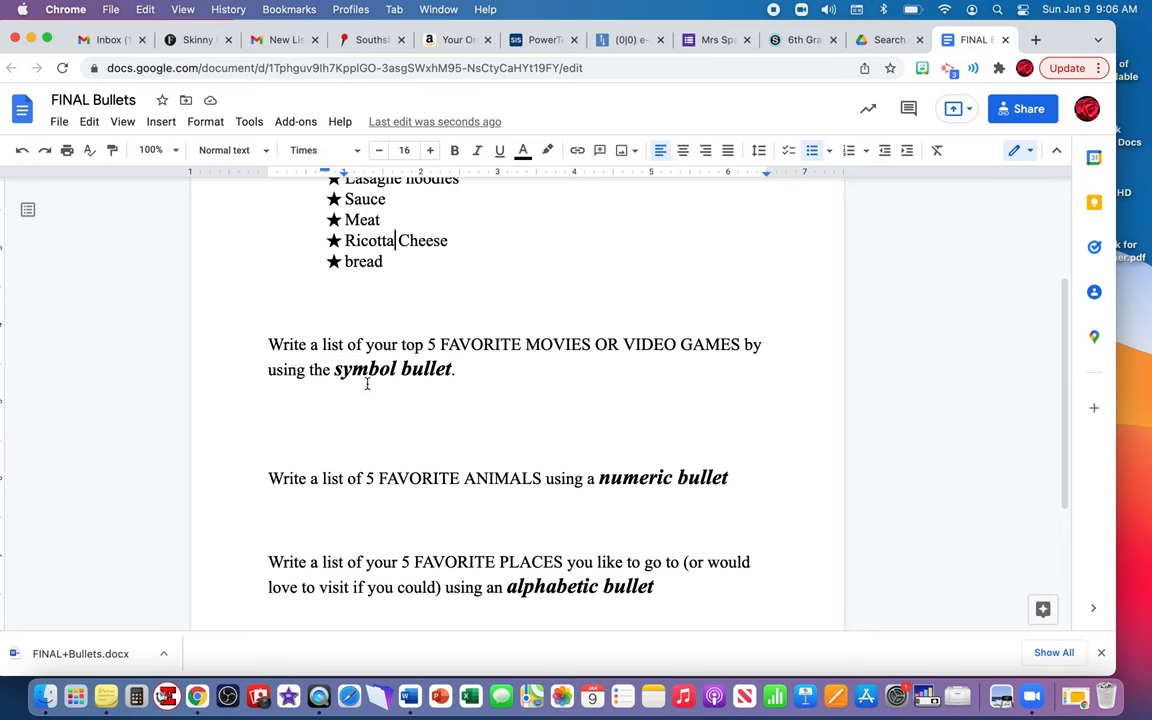
scroll(down, 3)
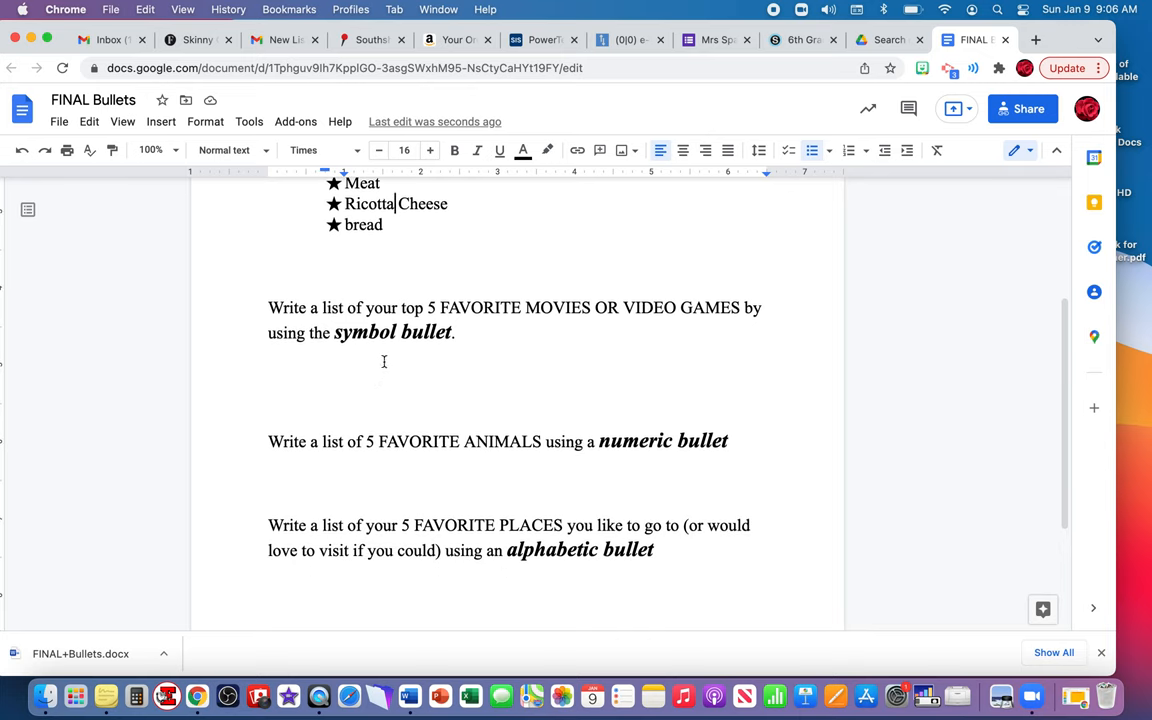
scroll(down, 3)
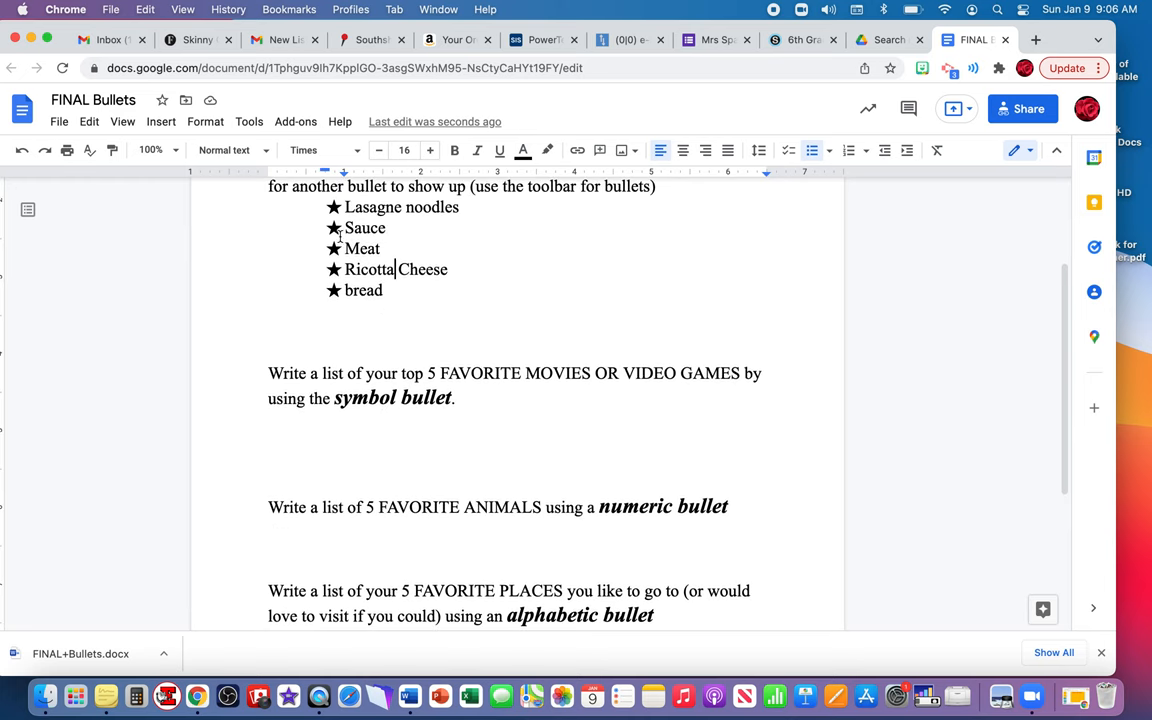
scroll(down, 3)
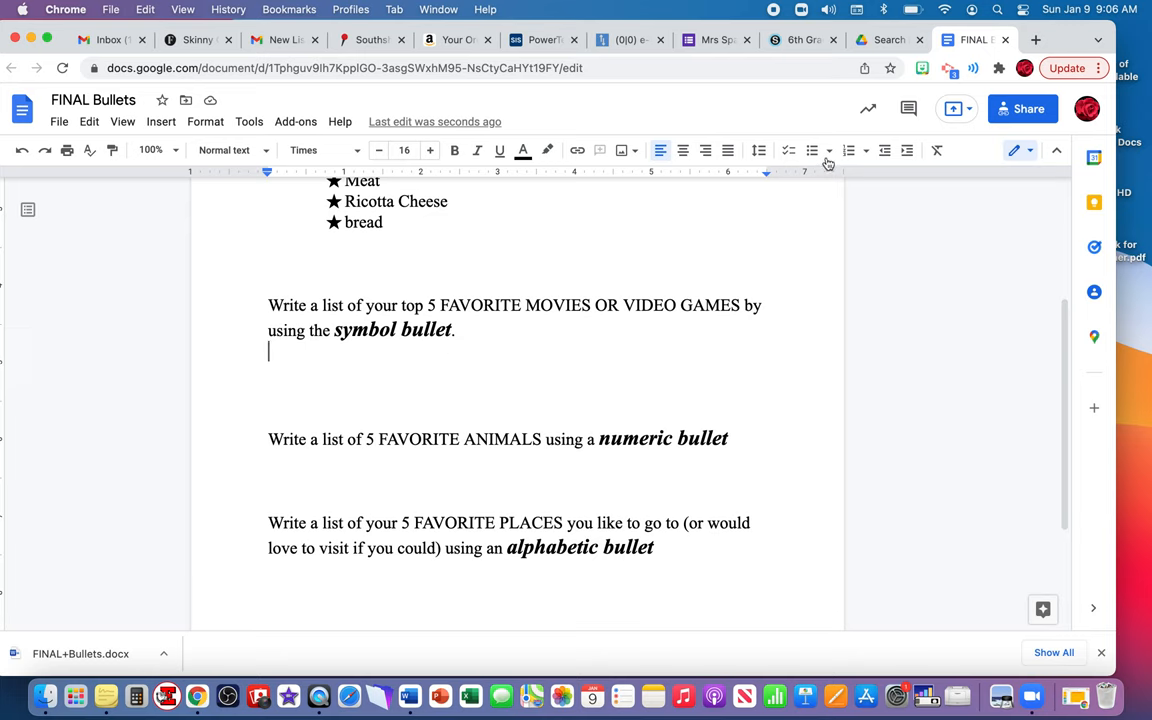
- Start an arrow-bulleted movie list with Elf, Toy Story and Moana
click(830, 150)
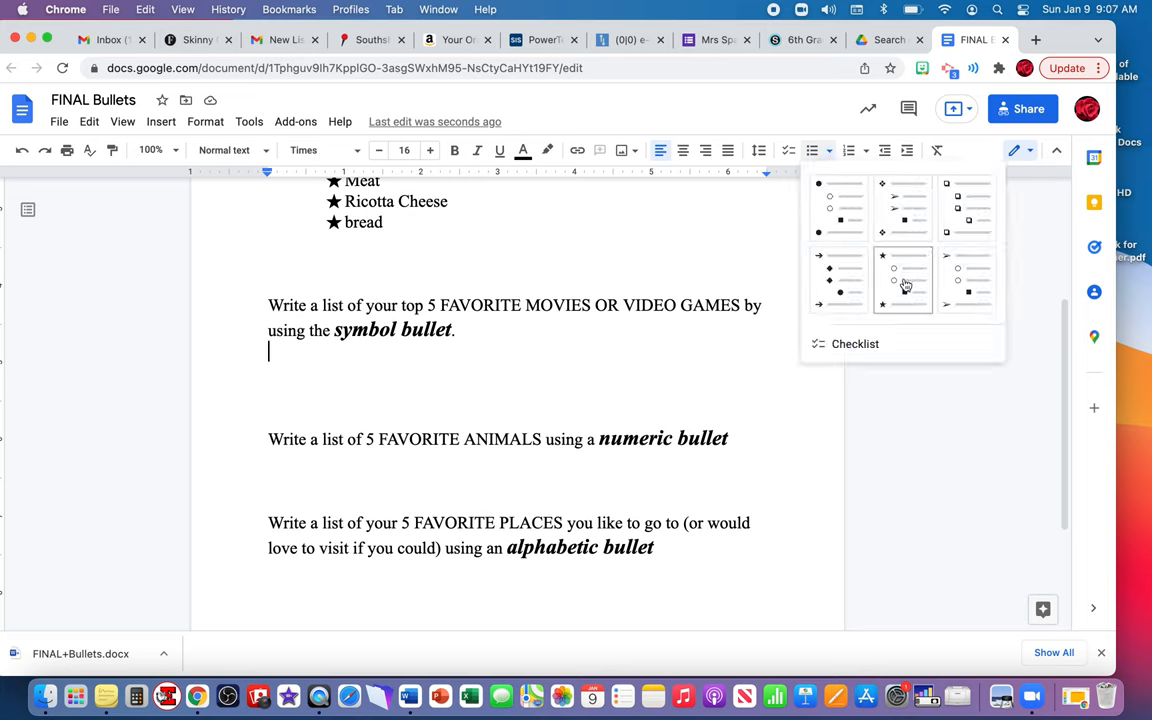
mouse_move(838, 280)
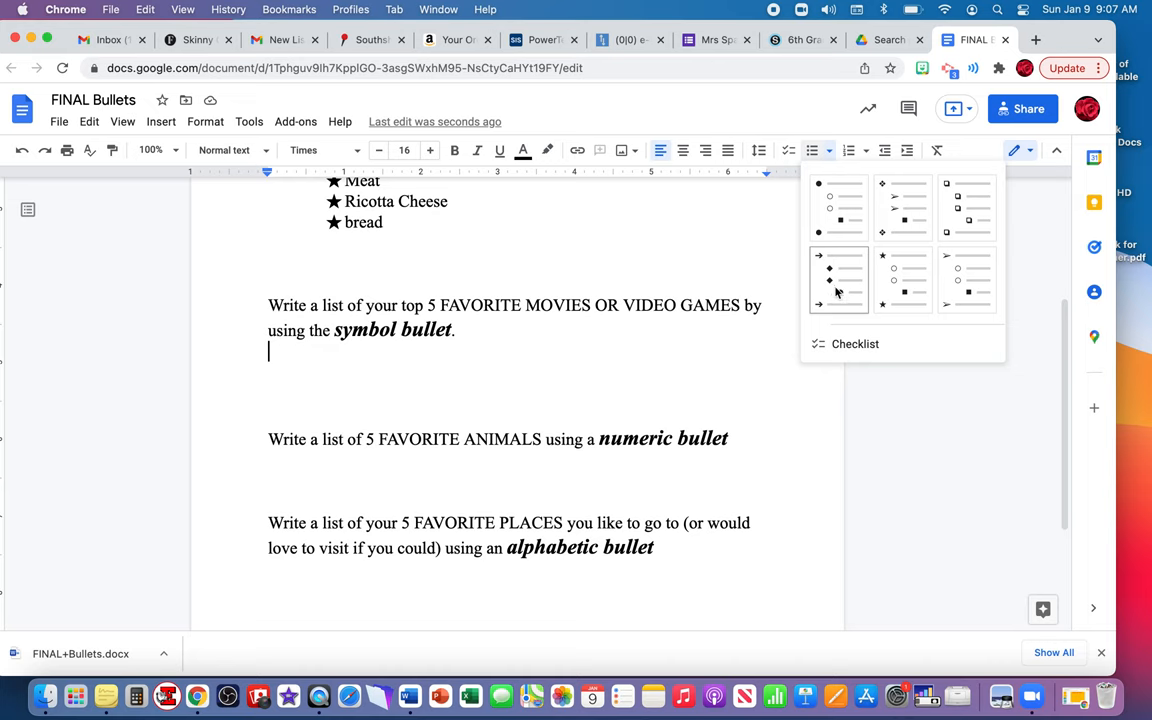
click(838, 256)
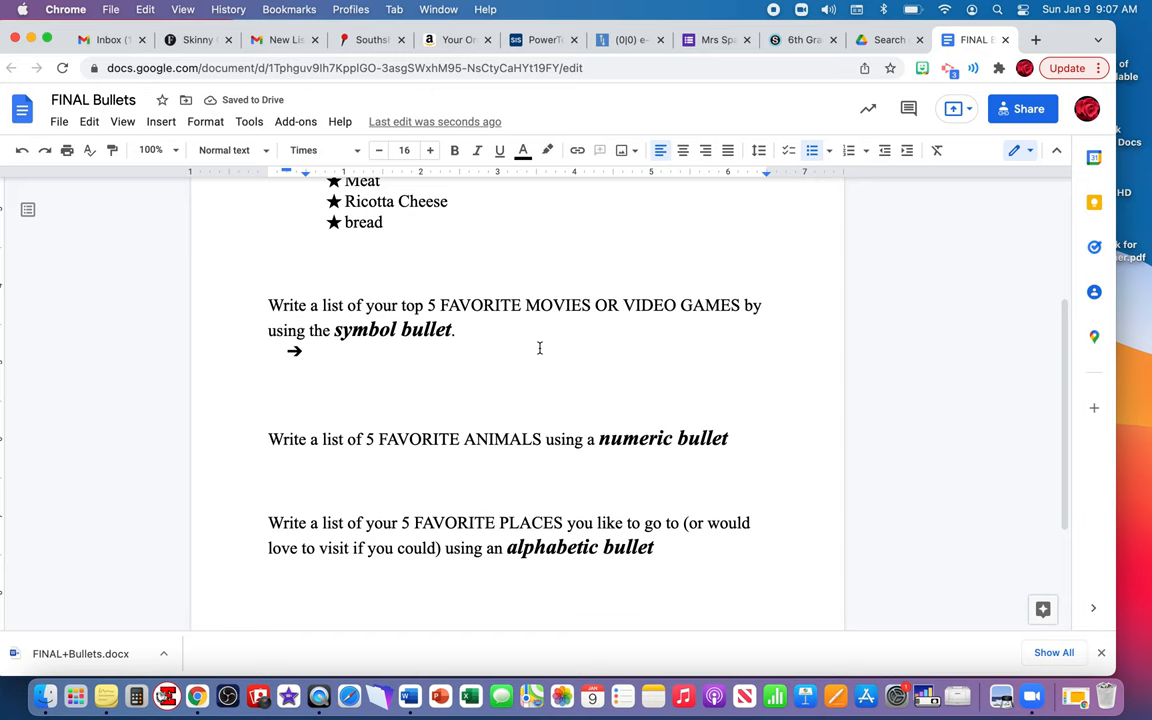
text(Elf)
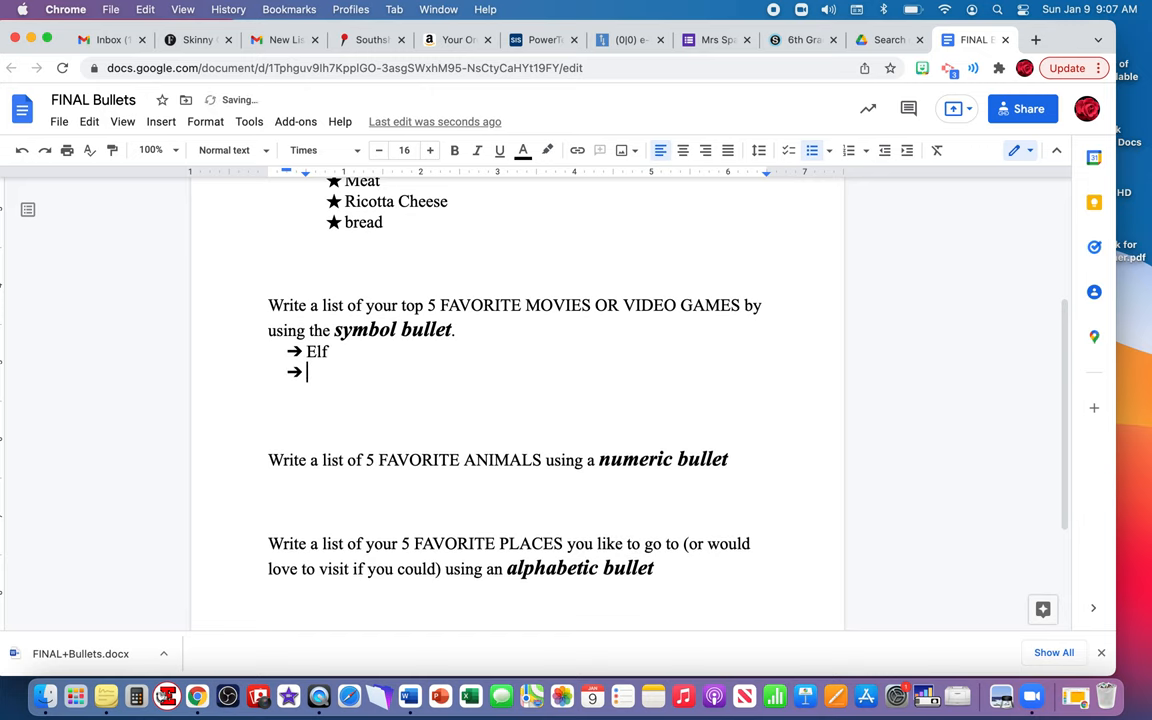
text(Toy Story)
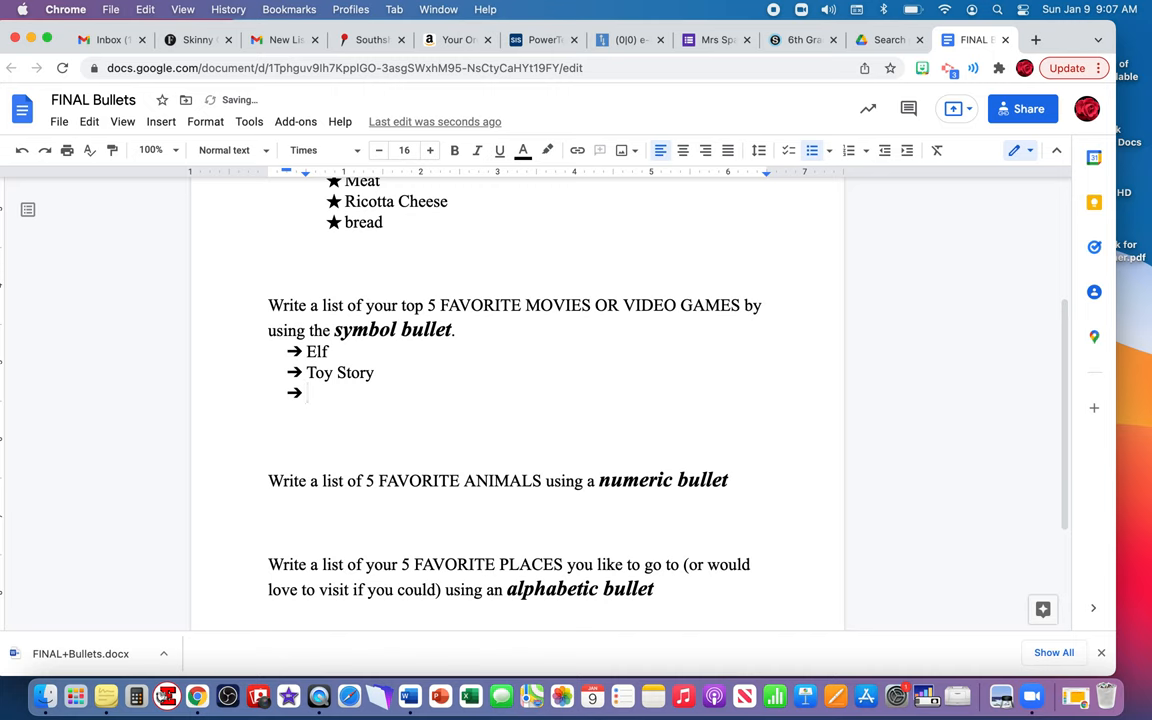
text(Moana)
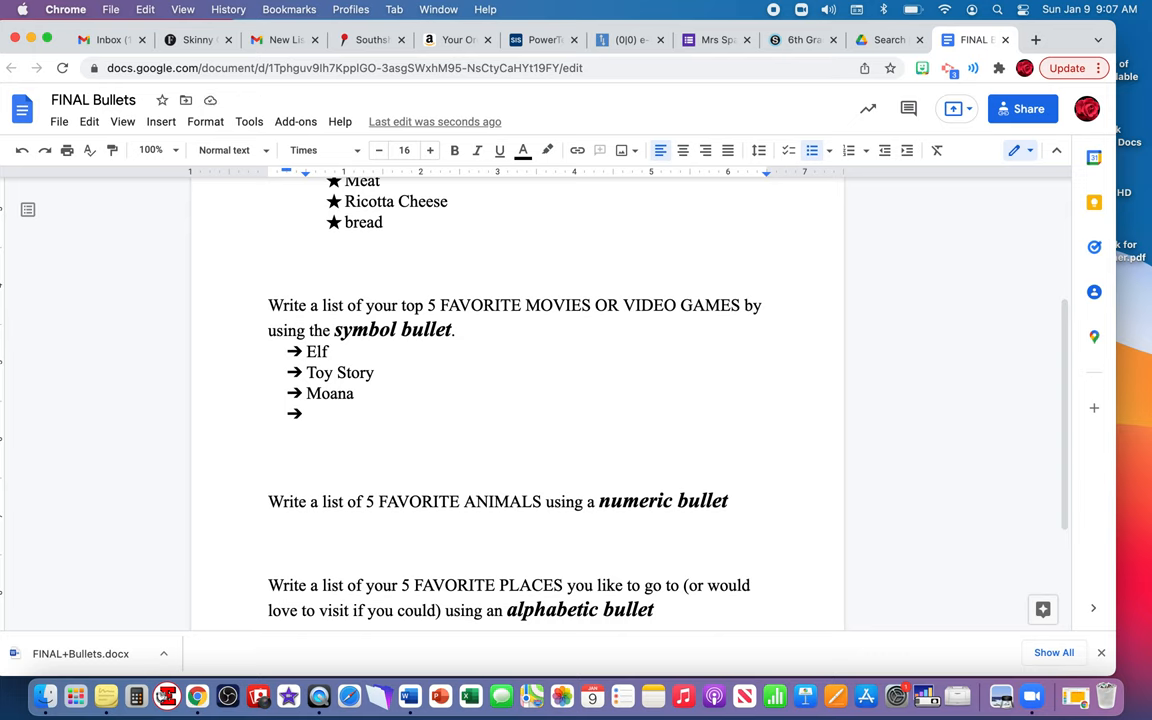
- Add 27 Dresses and The Village to the arrow-bulleted movie list
text(27 Dresses)
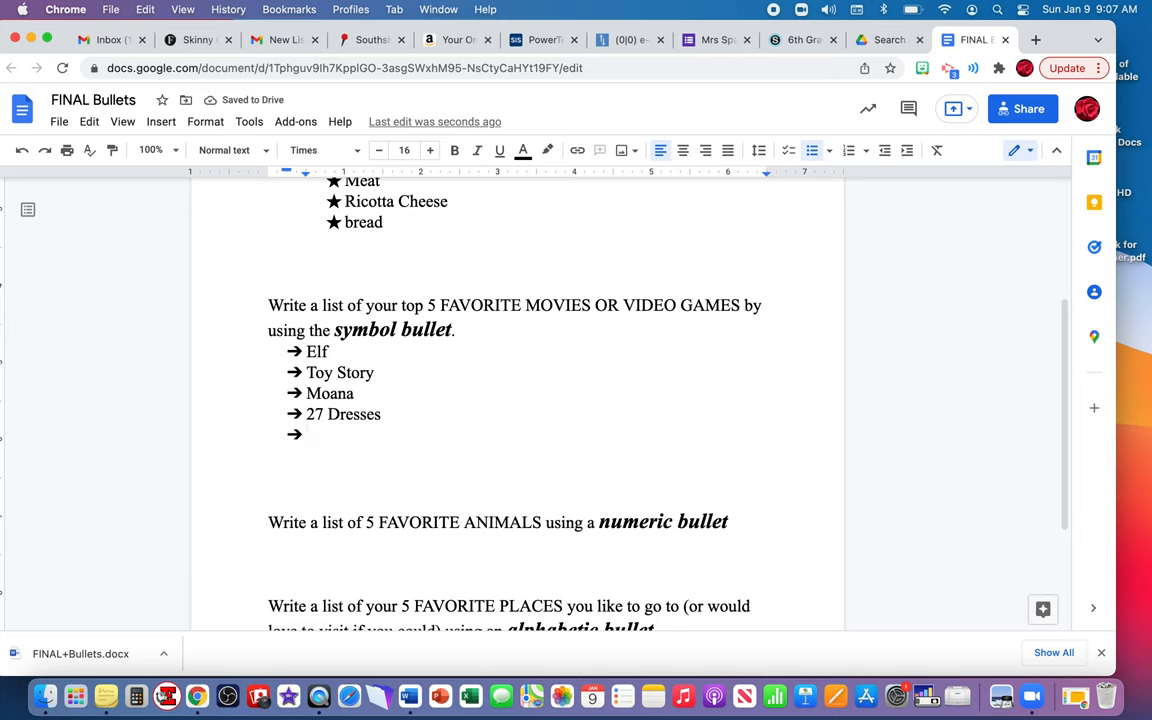
text(The Vi)
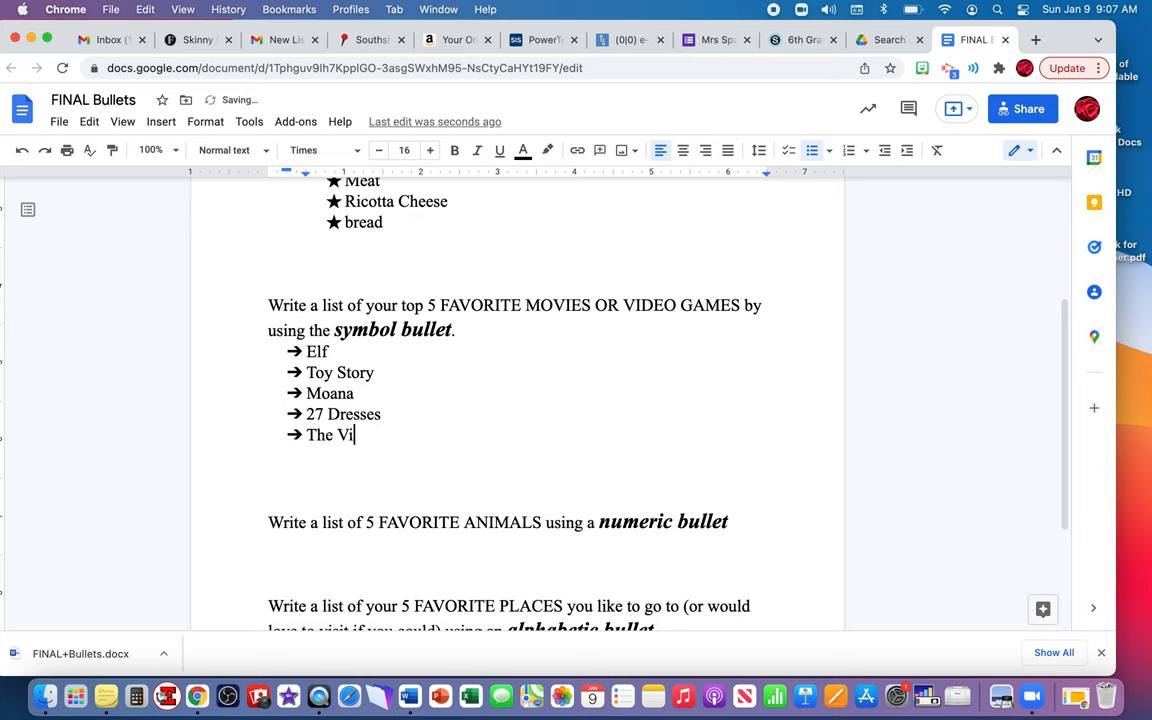
text(llage)
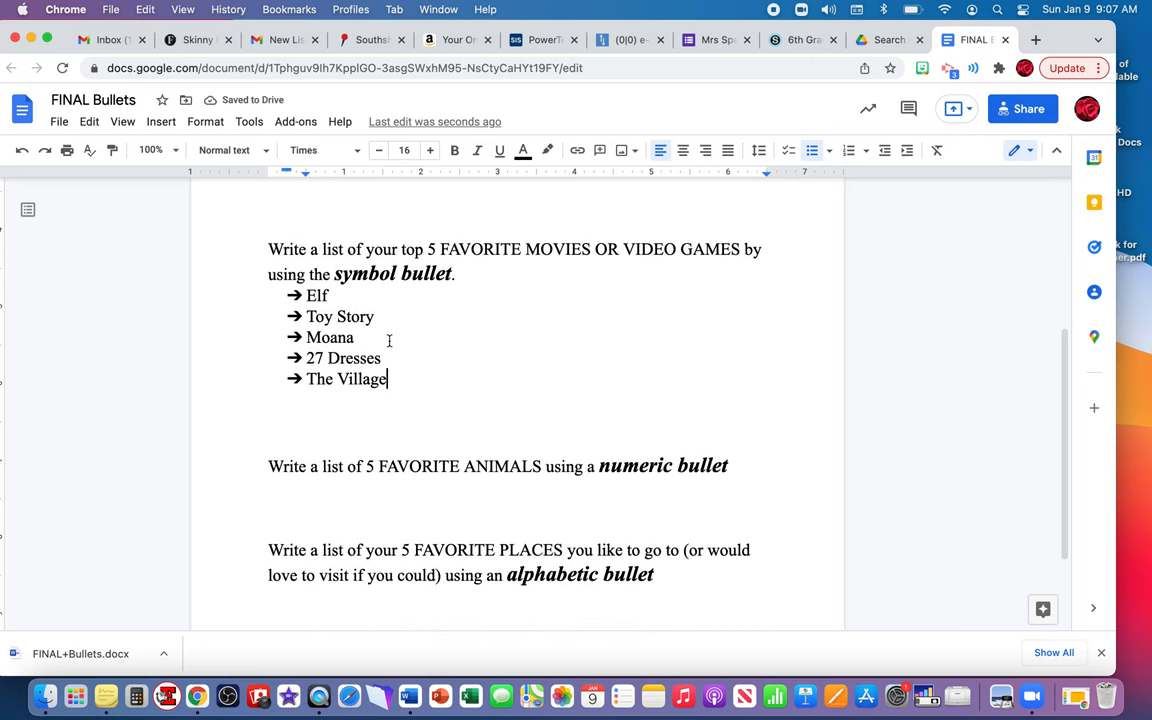
scroll(down, 3)
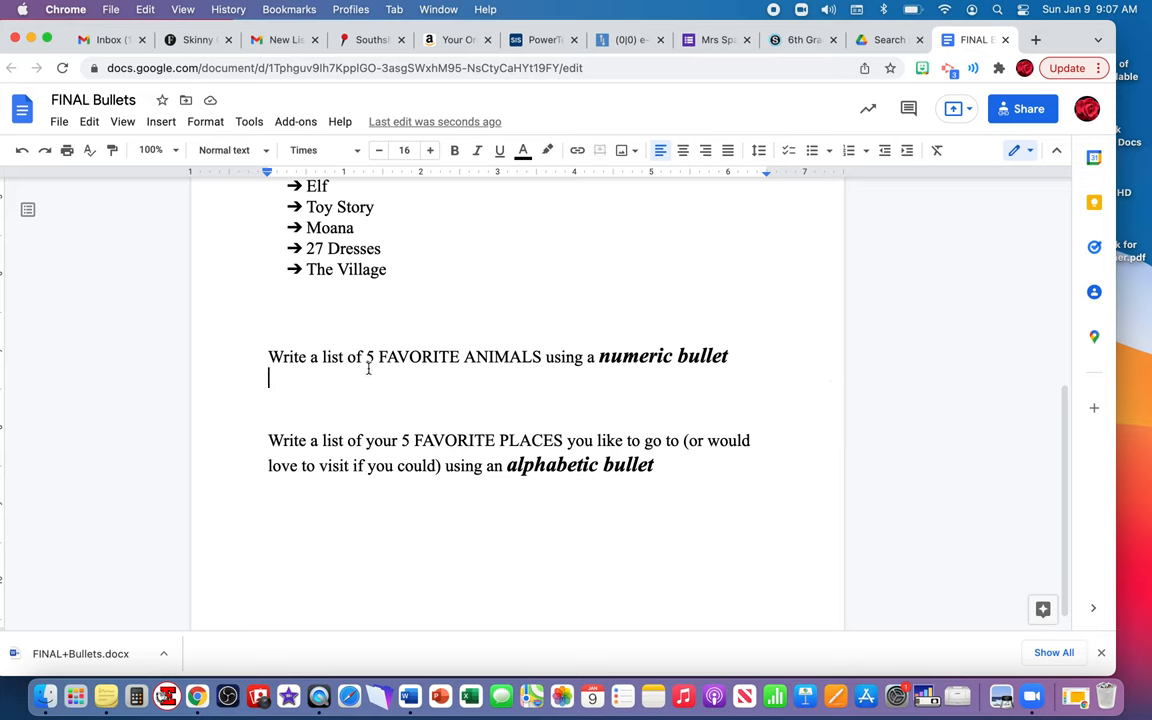
mouse_move(616, 374)
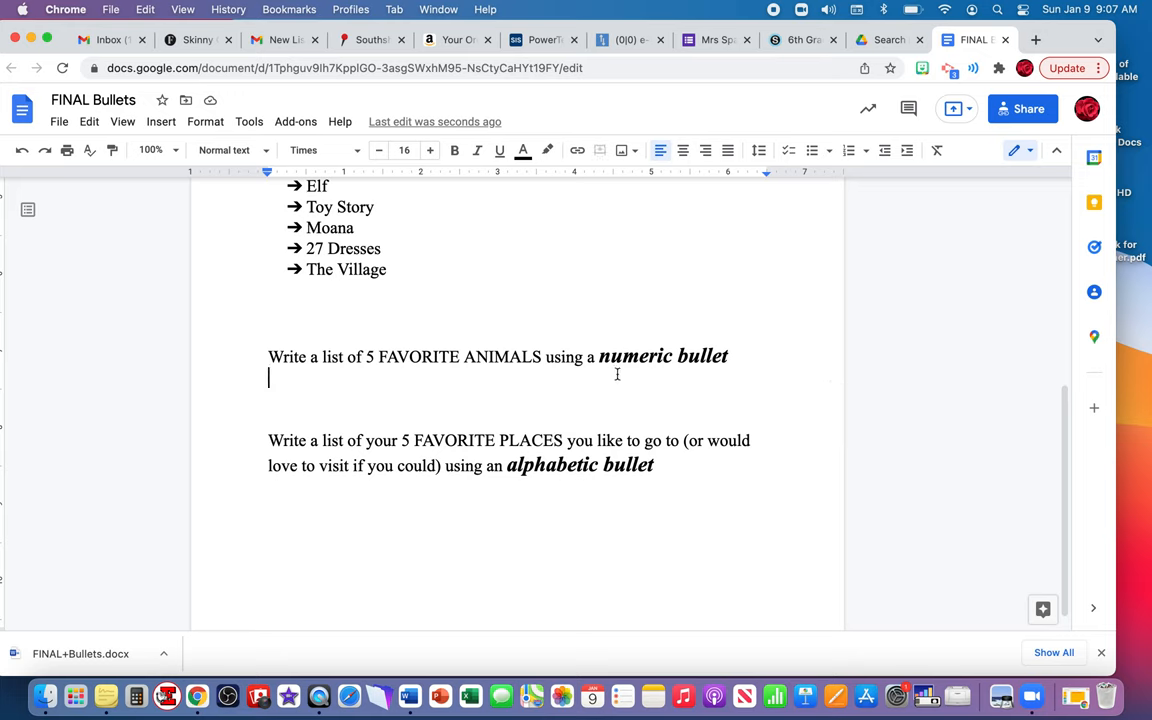
mouse_move(704, 366)
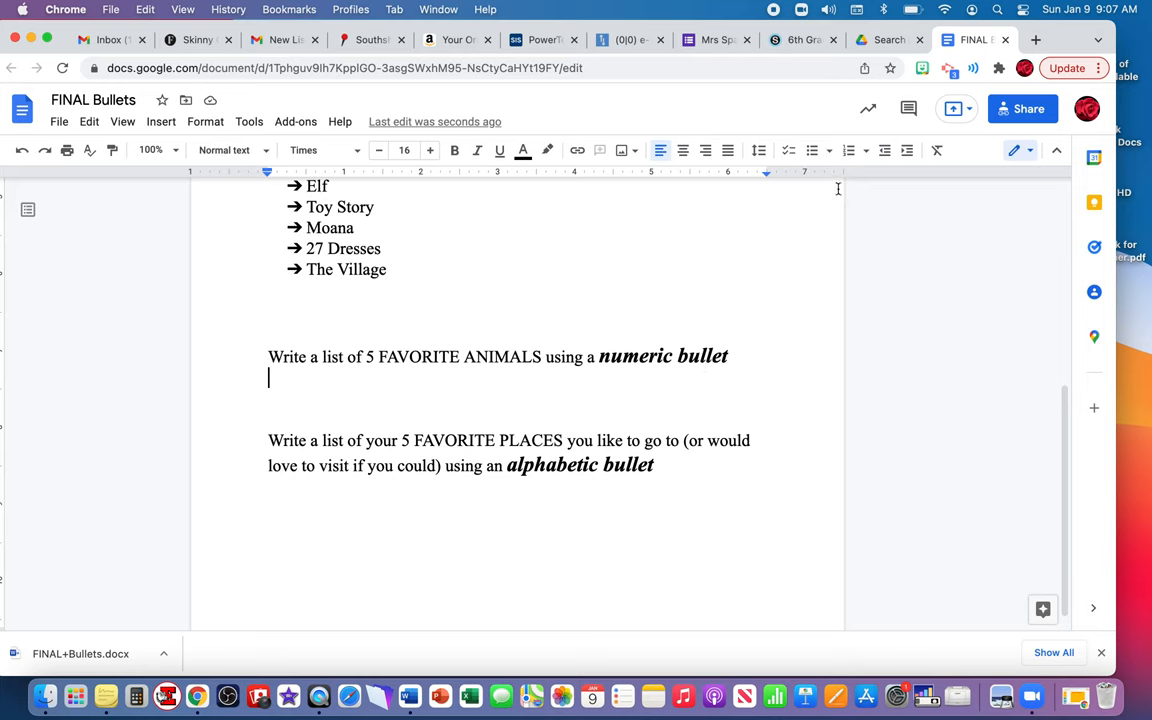
mouse_move(812, 150)
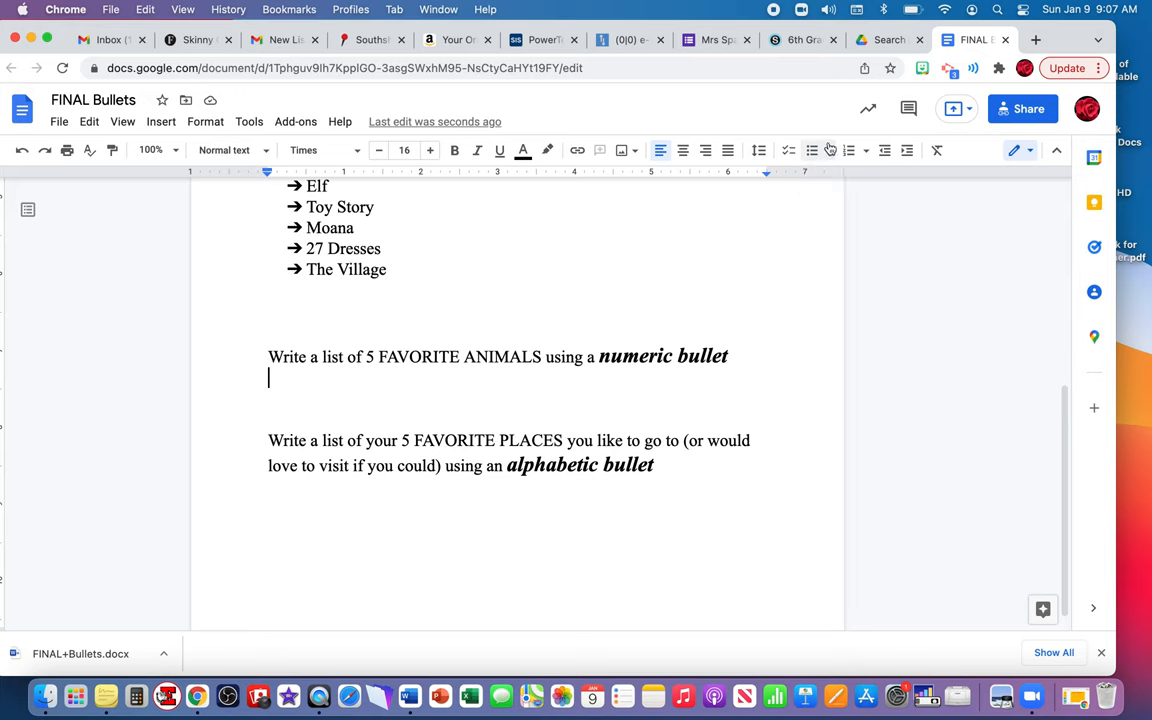
mouse_move(848, 150)
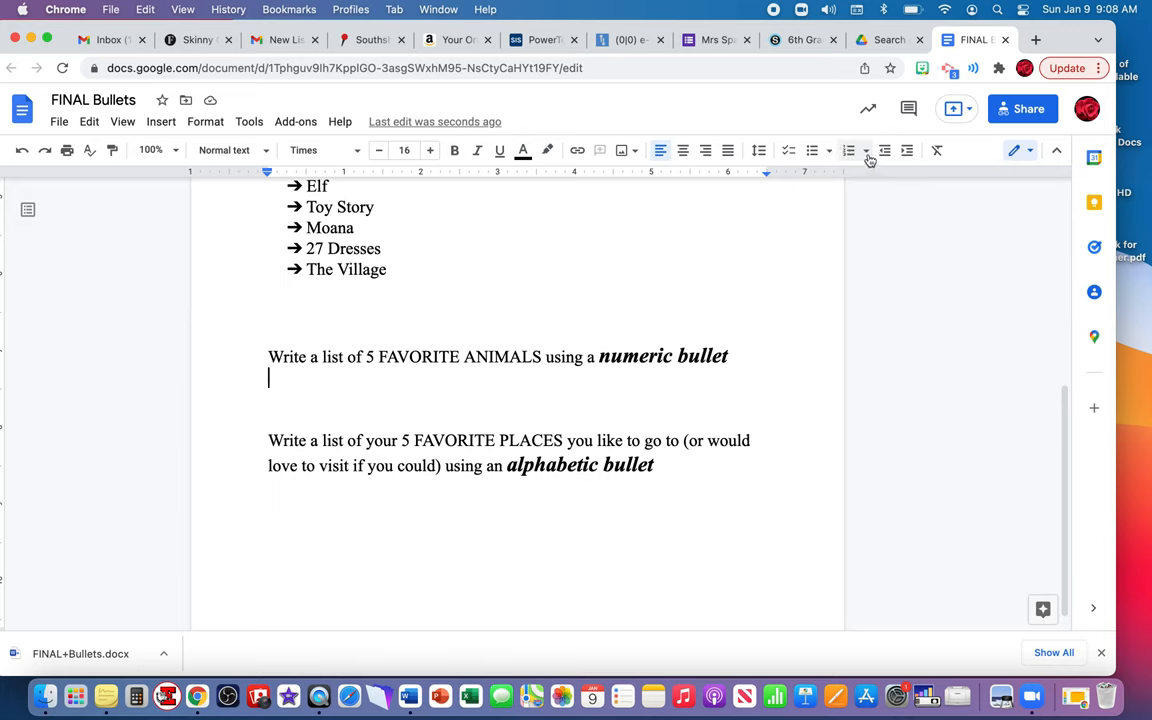
- Create a 1. a. i. numbered animal list: Fox, Owl, Dog, Cat, Horse
click(866, 150)
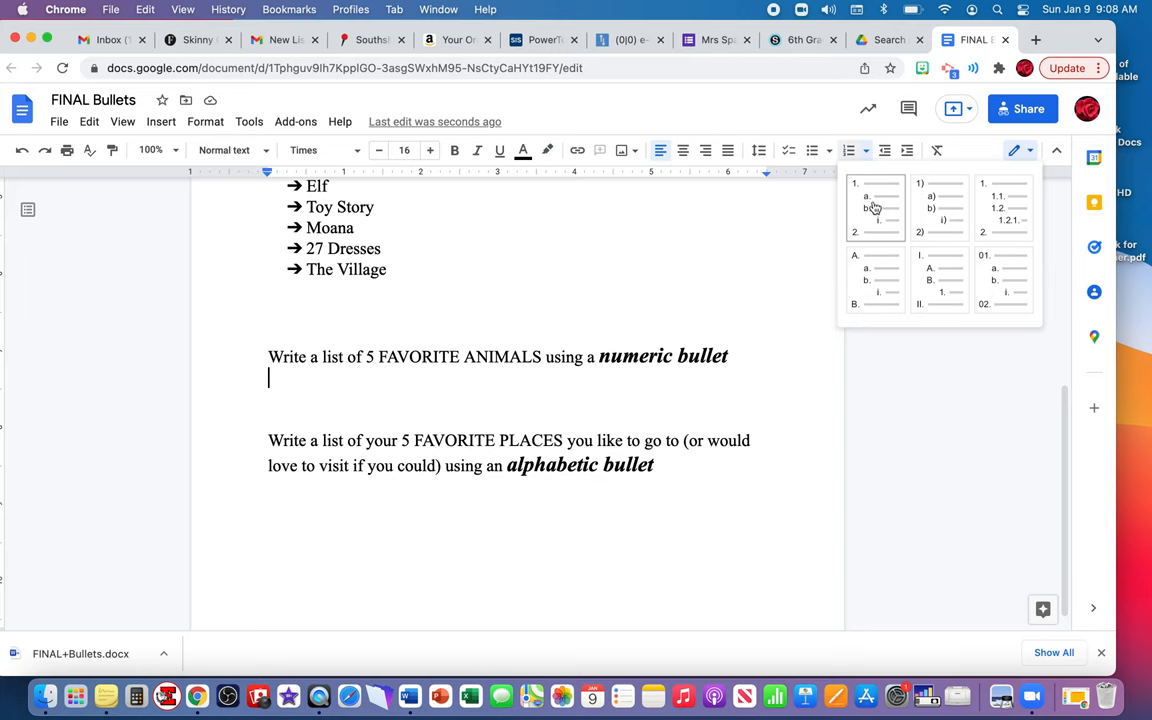
click(876, 206)
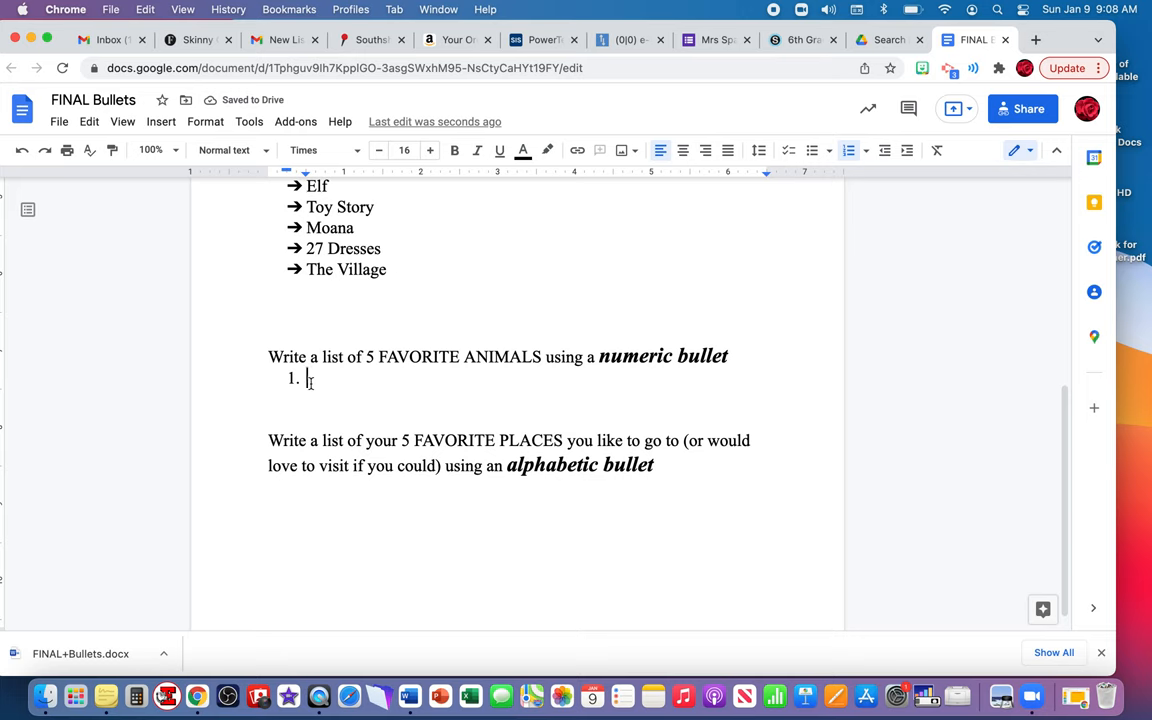
text(Fox)
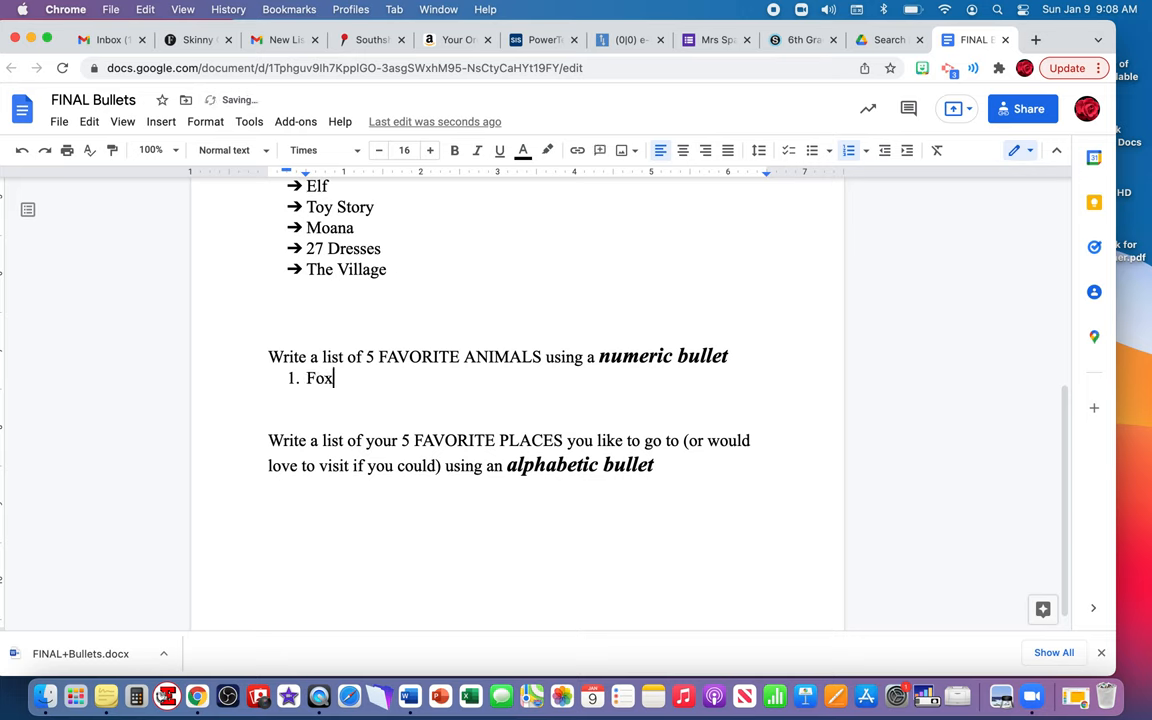
text(Owl)
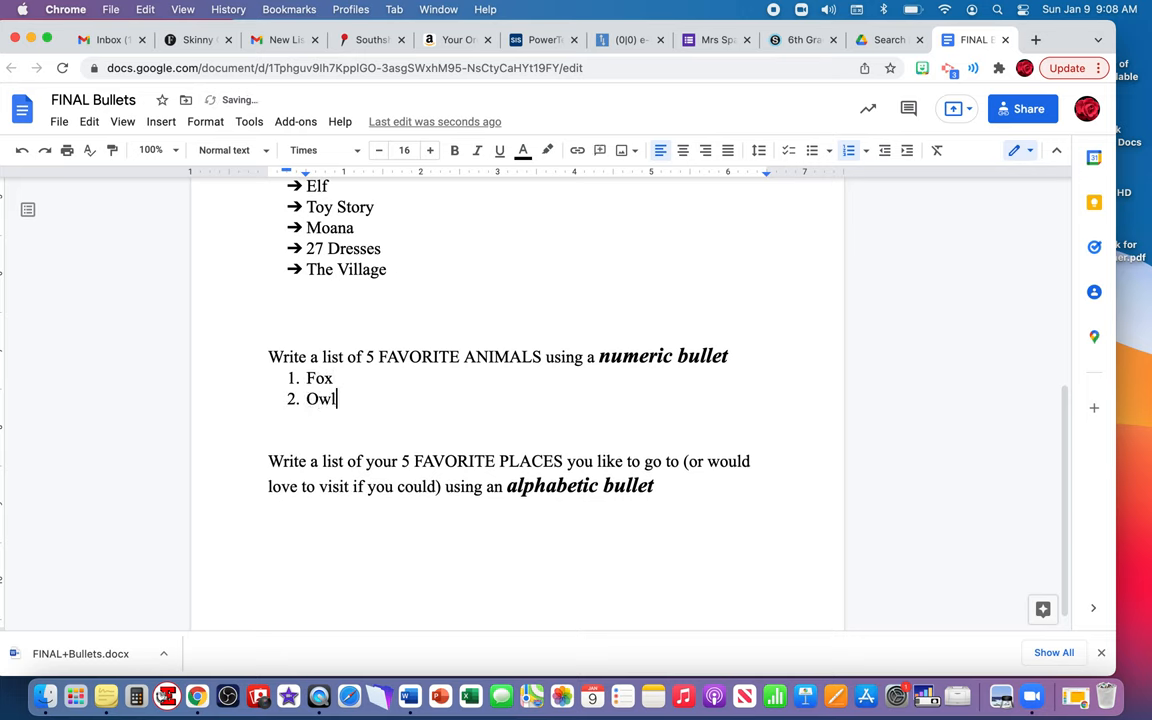
text(Dog)
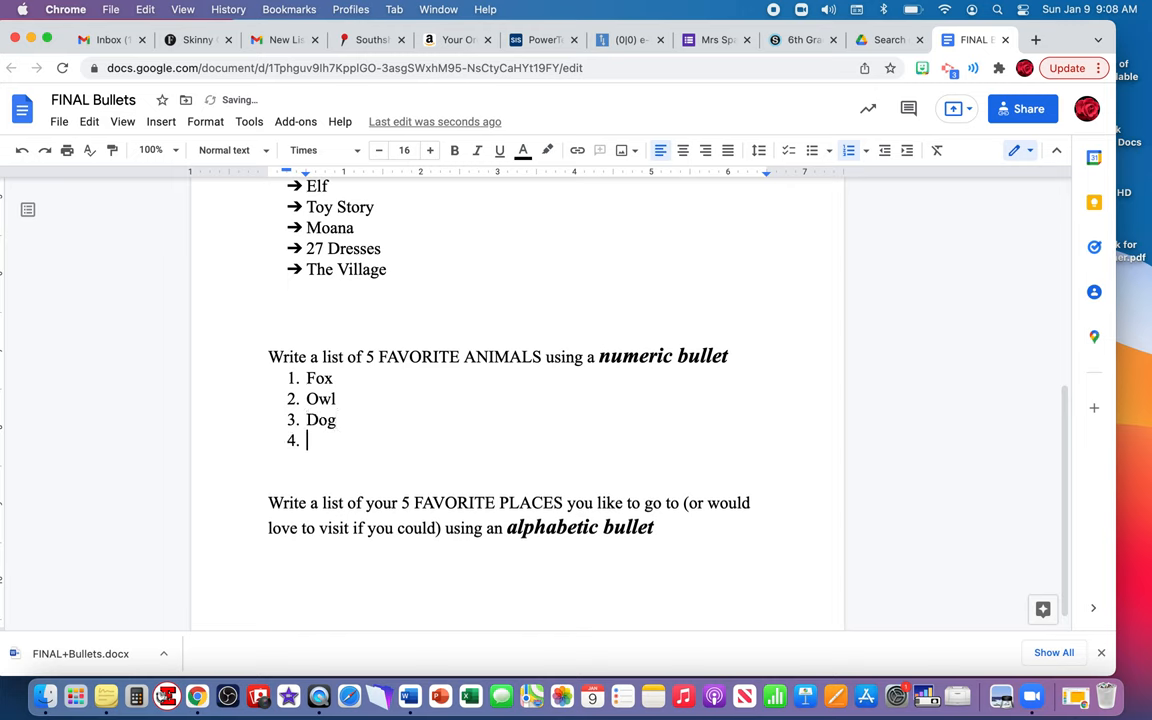
text(Cat)
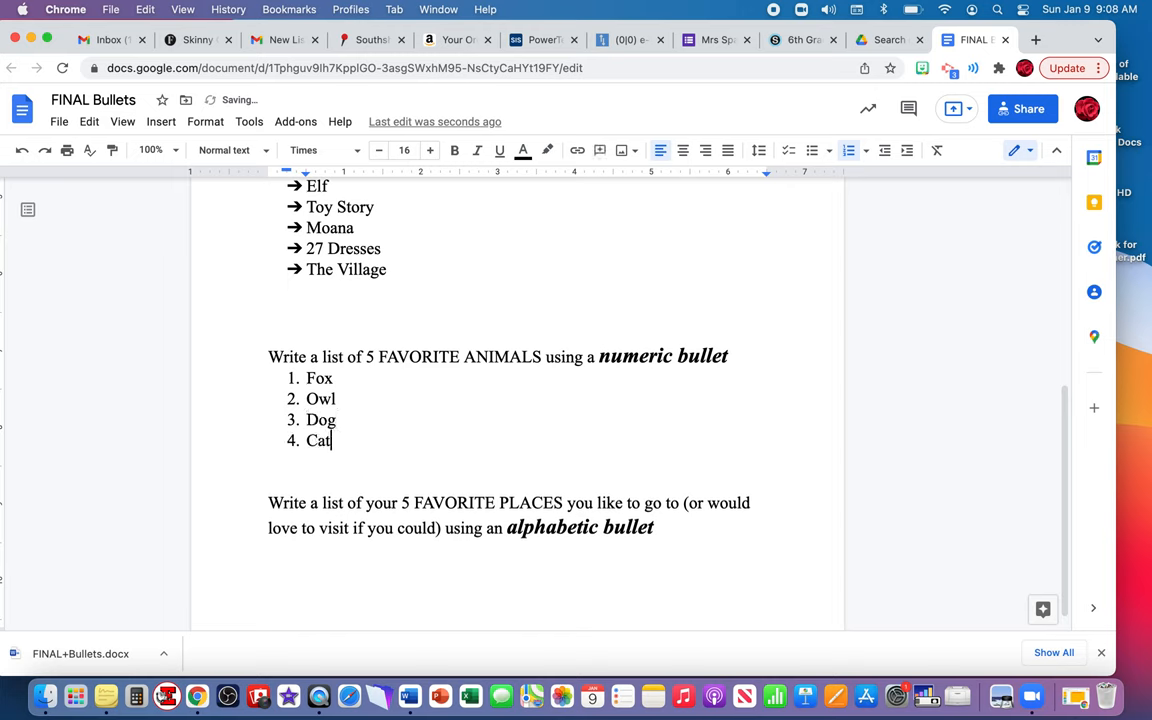
text(Horse)
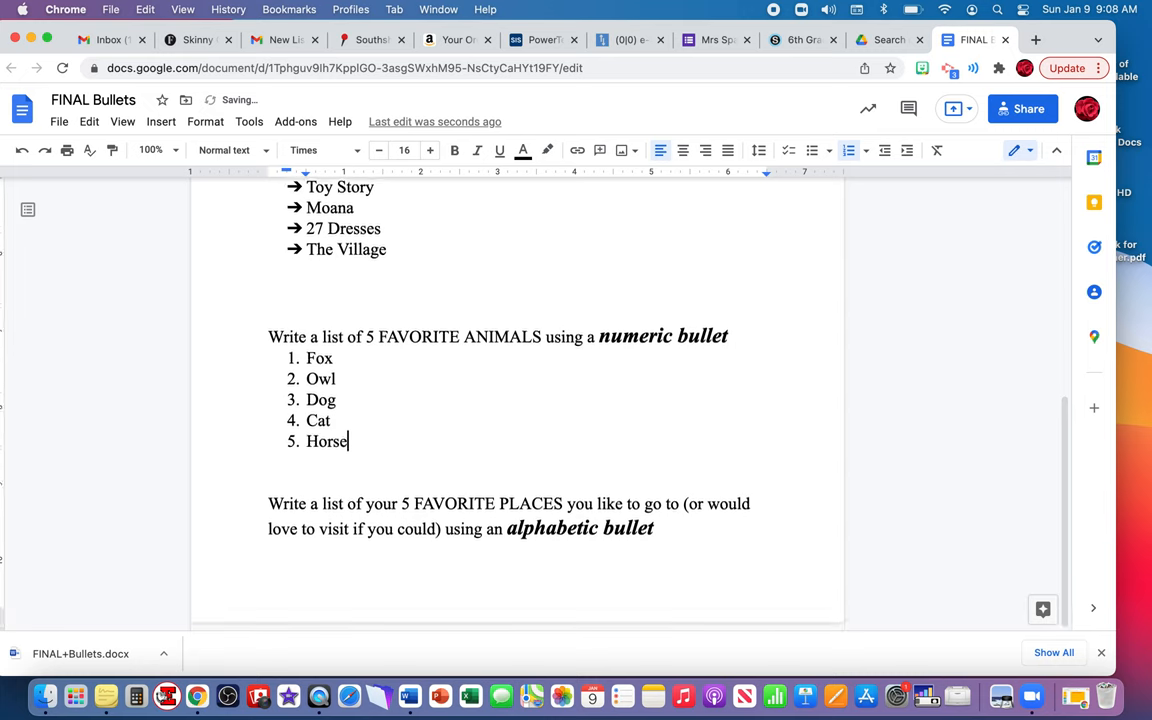
click(318, 560)
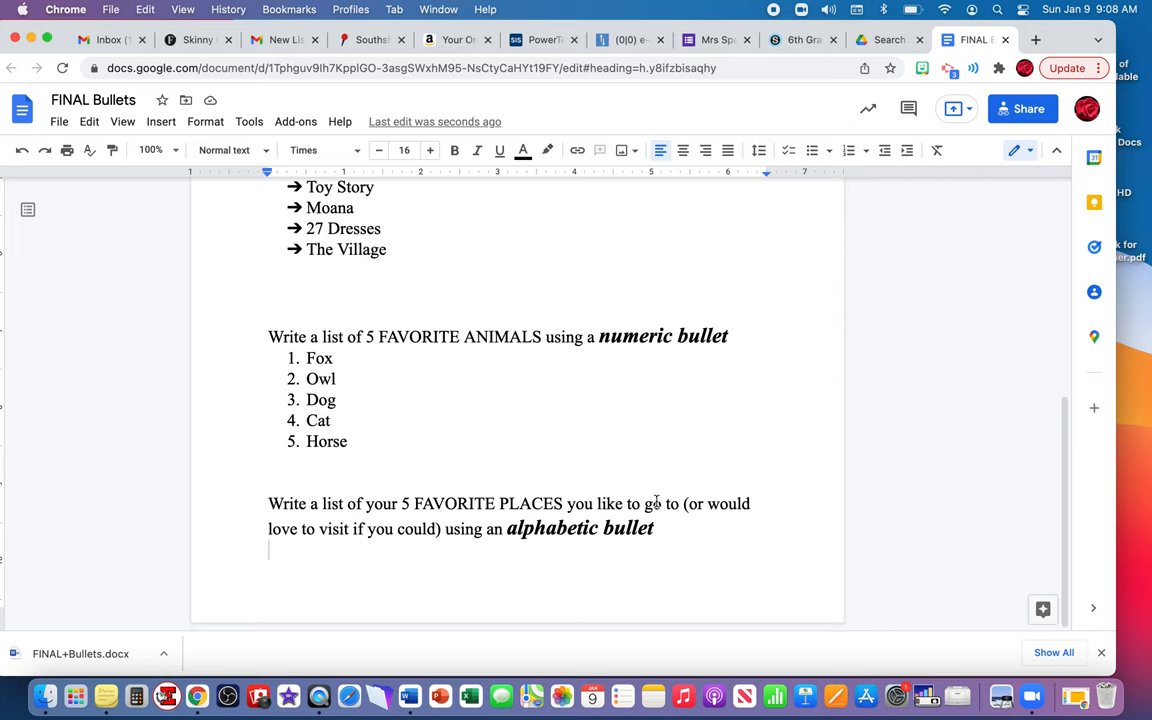
mouse_move(424, 512)
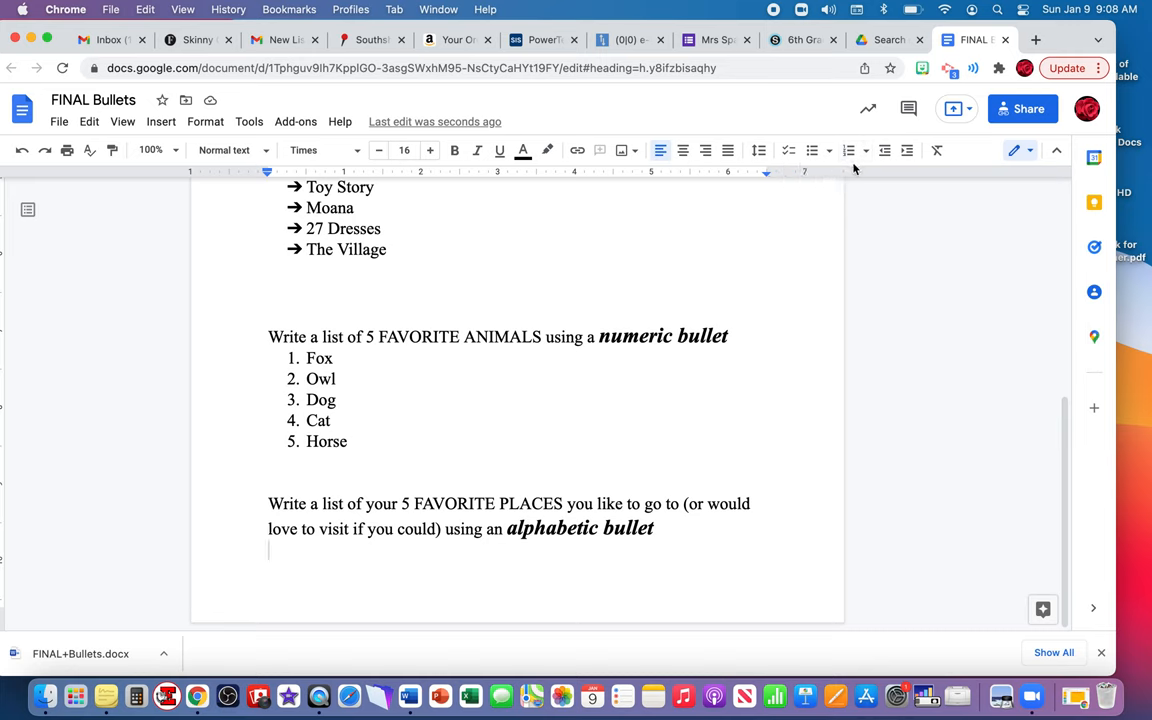
- Create an A. B. C. lettered places list: Hawaii, Florida, Scotland, California, Ireland
click(848, 150)
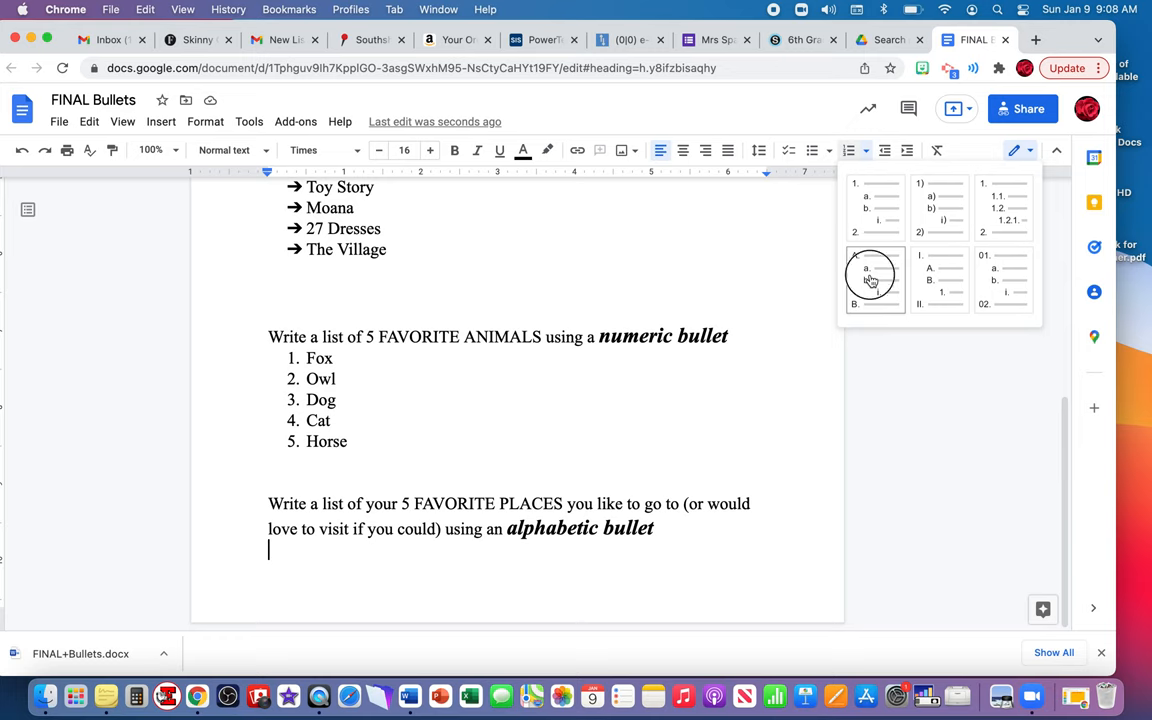
click(876, 278)
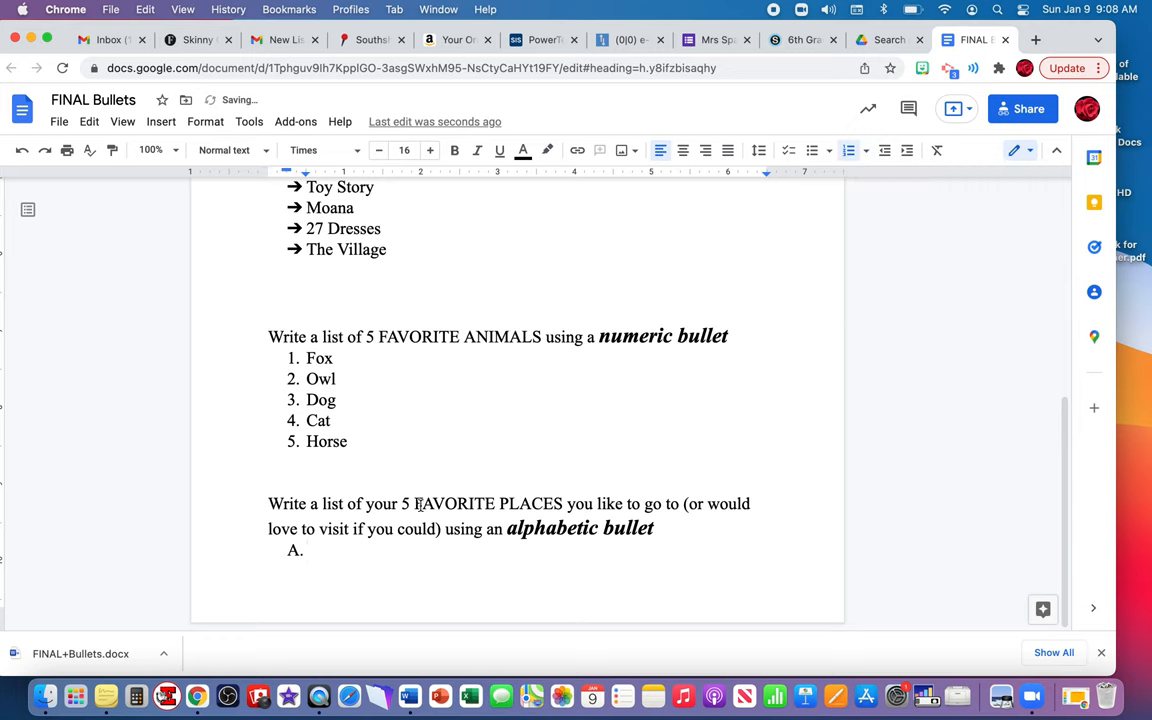
text(H)
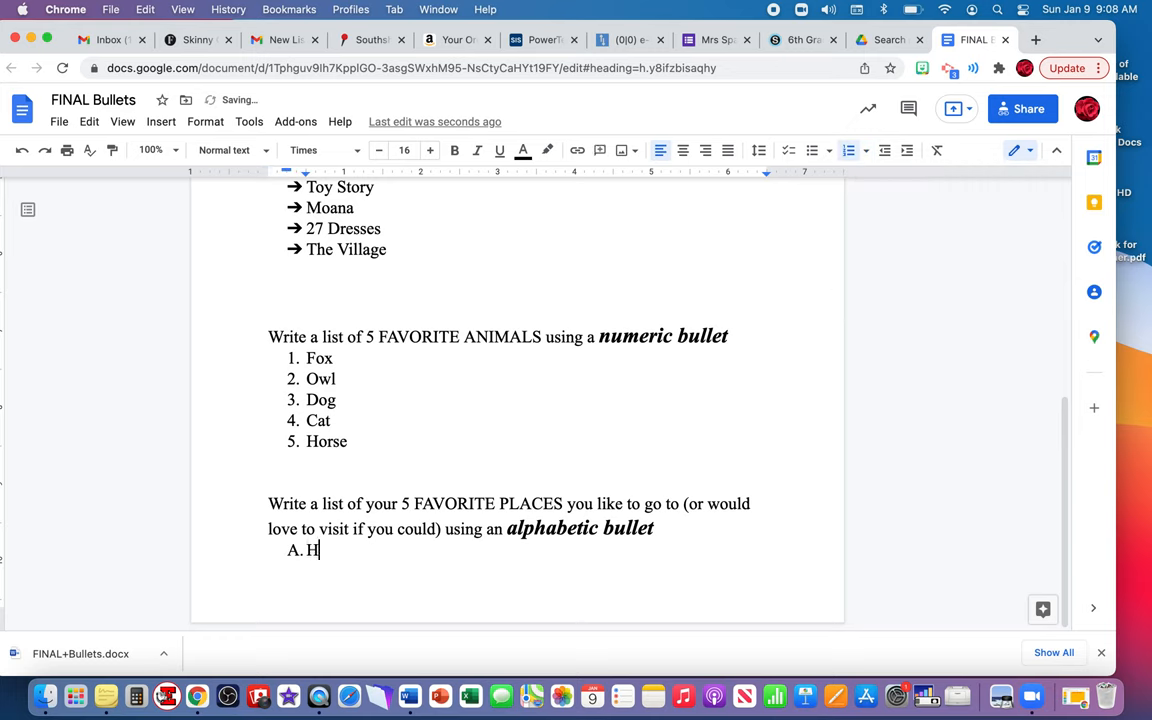
text(awaii)
text(Florida)
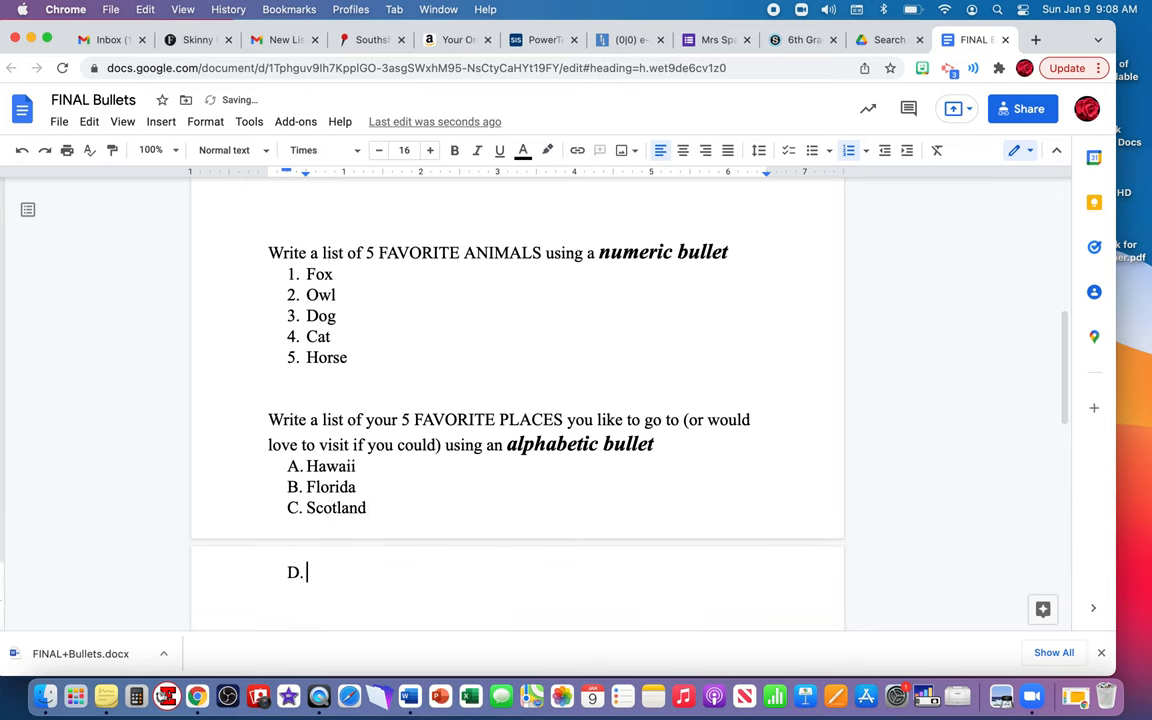
text(California)
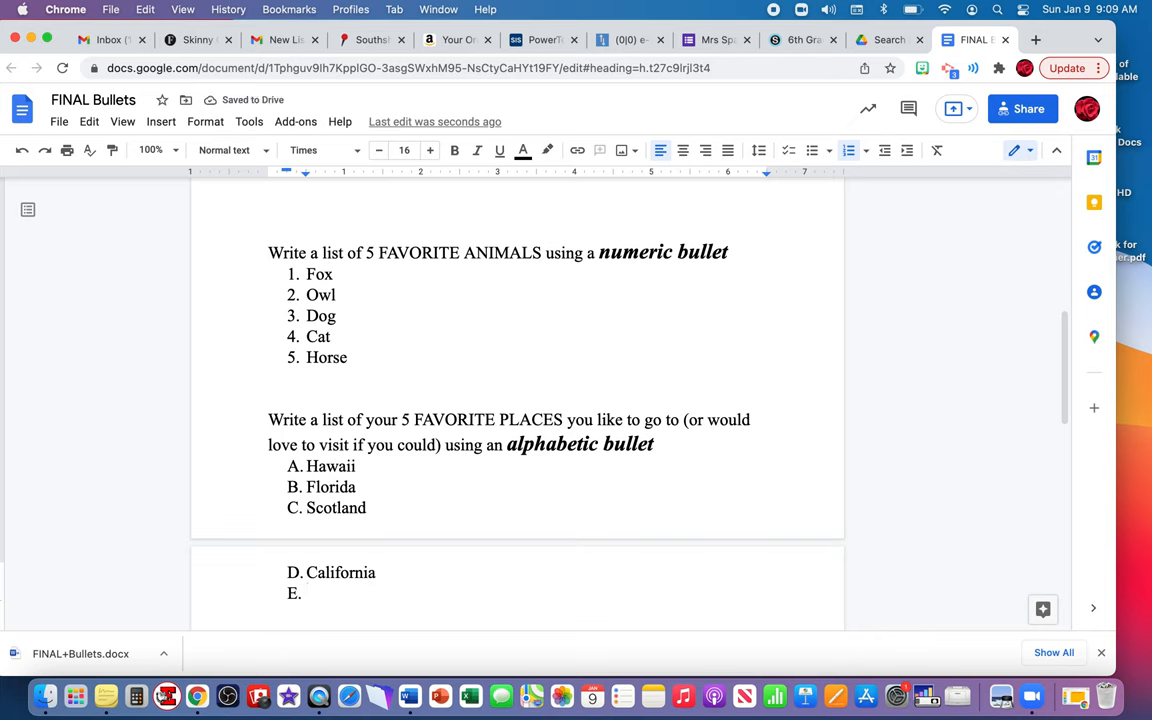
text(Ireland)
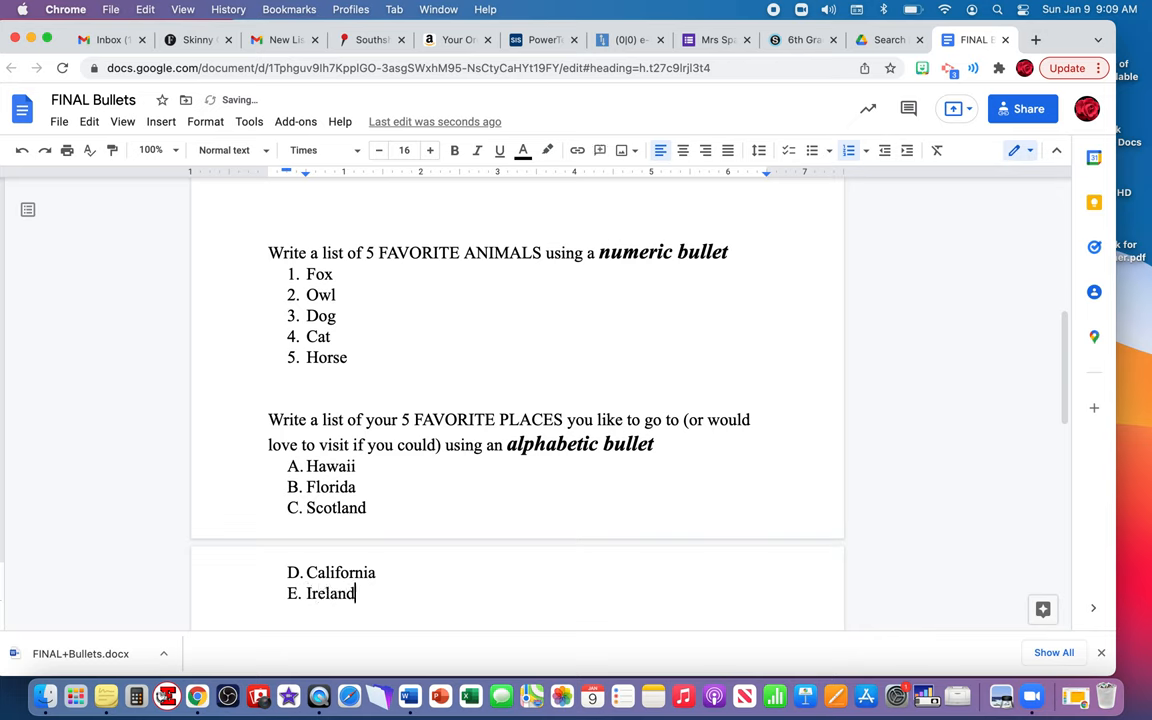
scroll(down, 3)
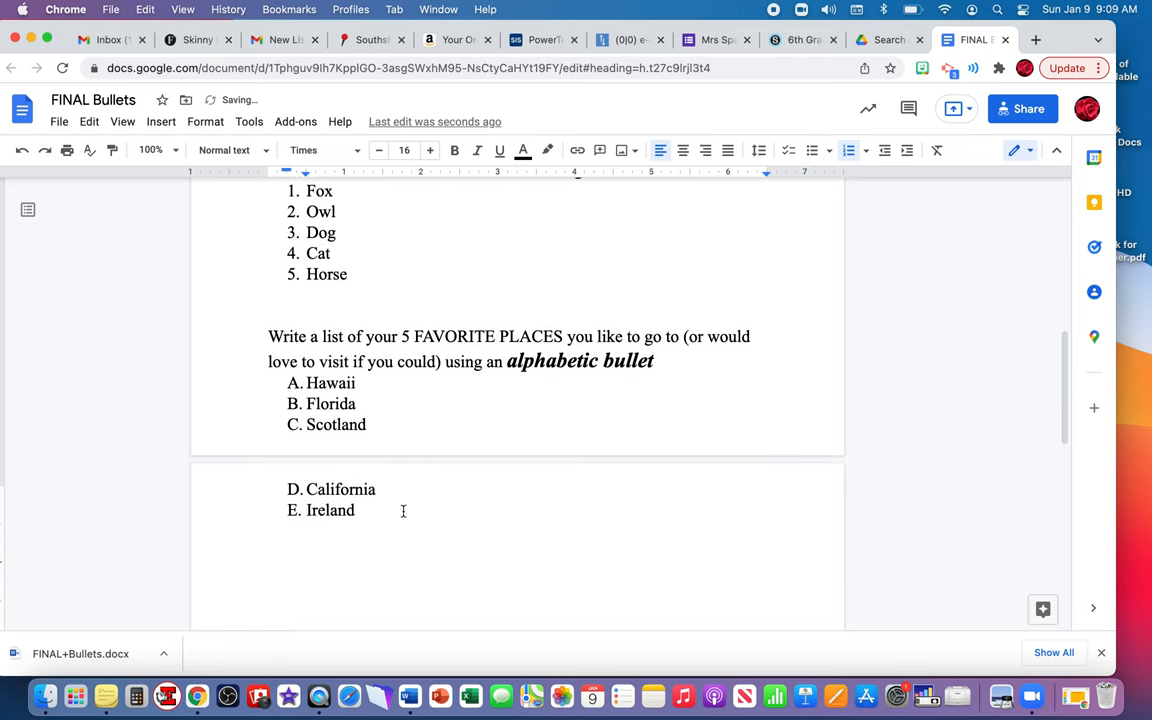
scroll(down, 3)
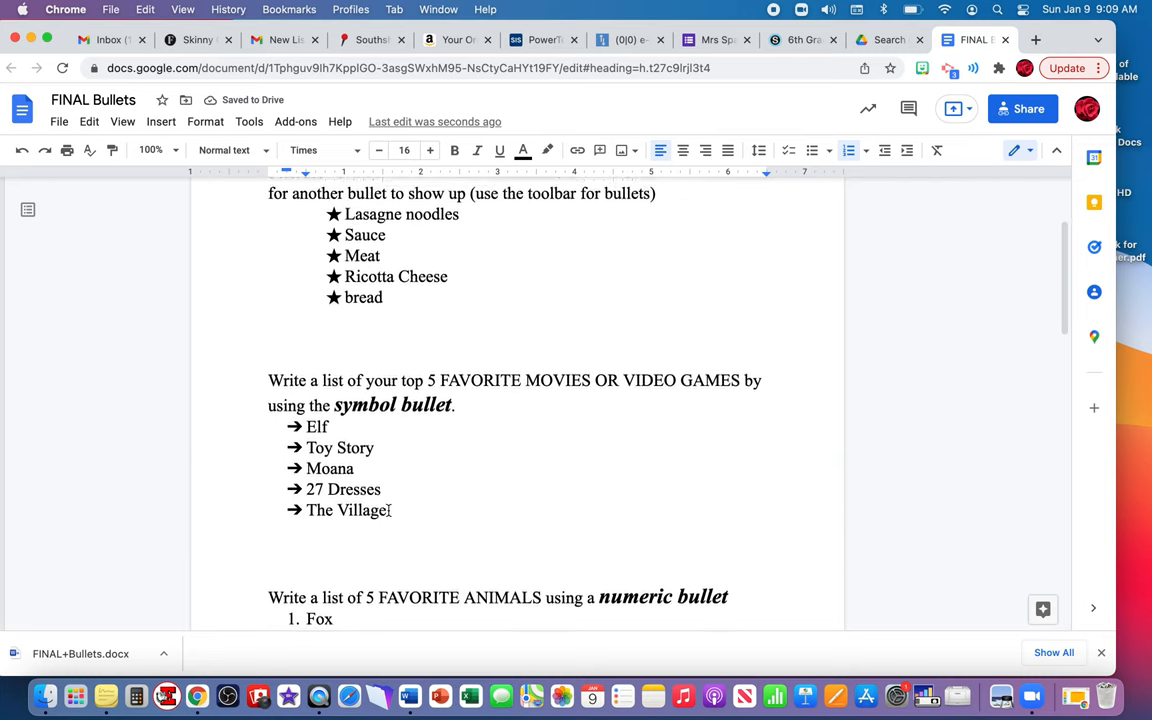